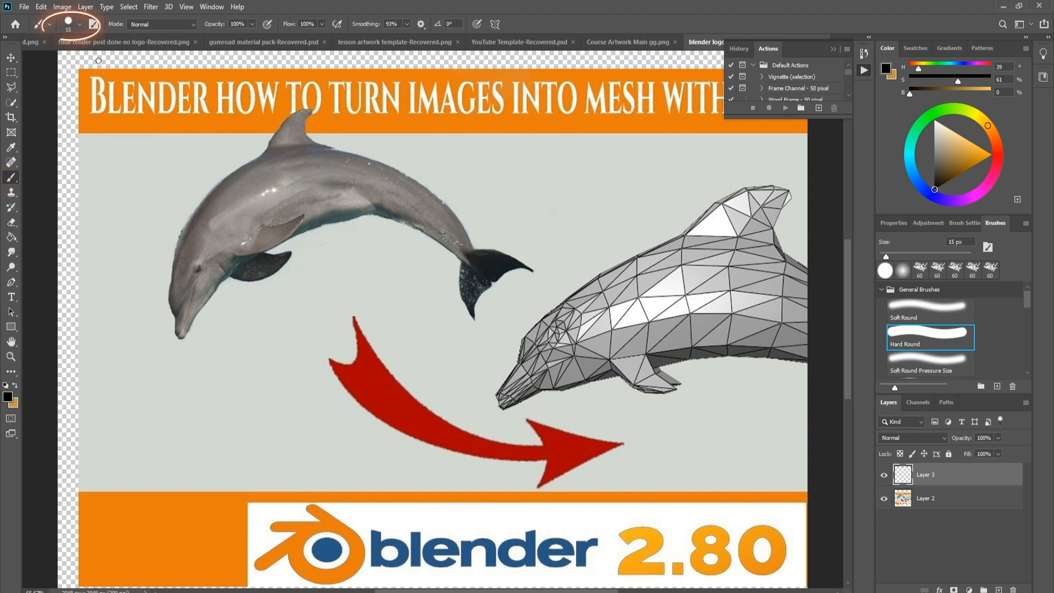
- Adjust the brush size and make the dolphin photo layer semi-transparent
{"action": "left_click", "coordinate": [79, 24]}
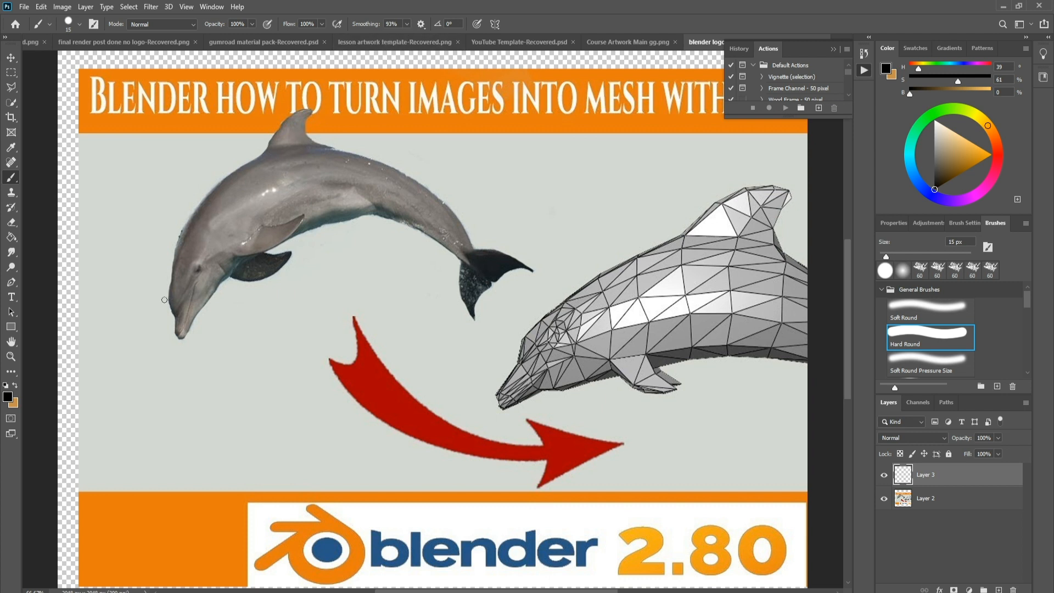
{"action": "left_click", "coordinate": [925, 498]}
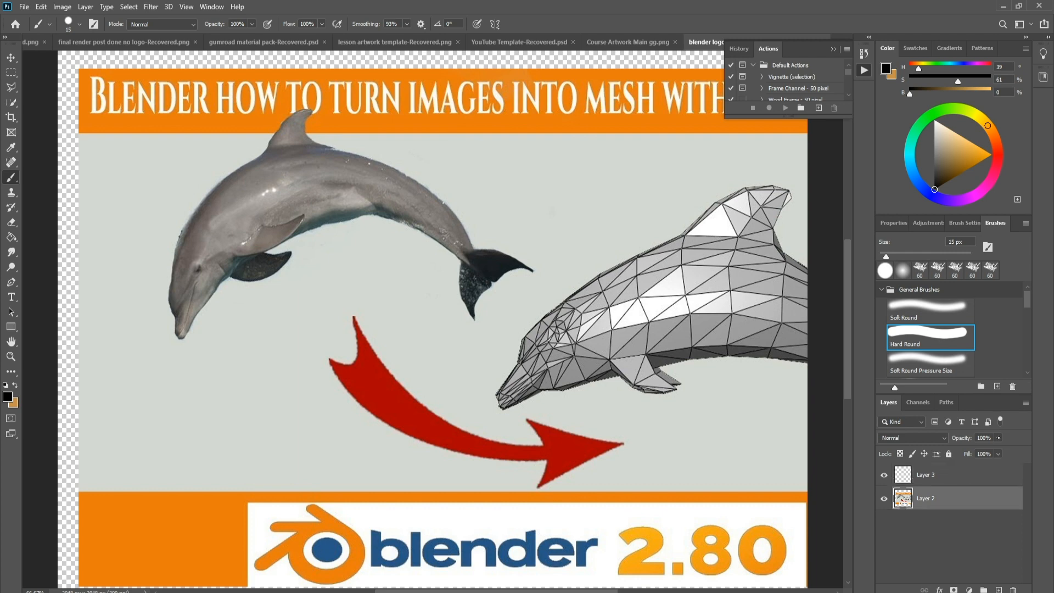
{"action": "left_click_drag", "start_coordinate": [993, 437], "coordinate": [981, 451]}
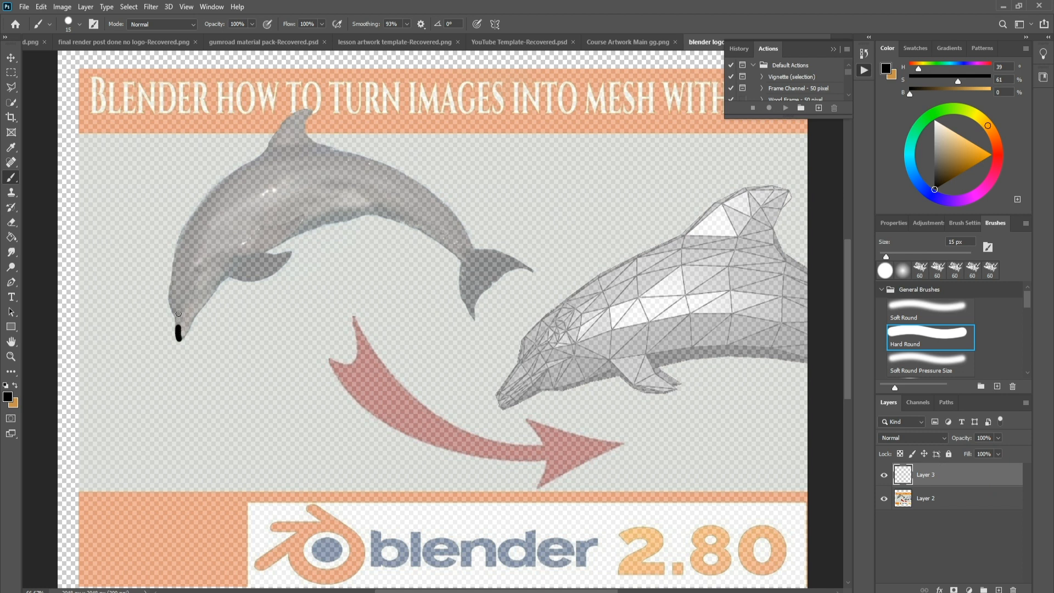
- Trace the dolphin's back from snout over the dorsal fin to the tail flukes
{"action": "left_click_drag", "start_coordinate": [178, 333], "coordinate": [172, 281]}
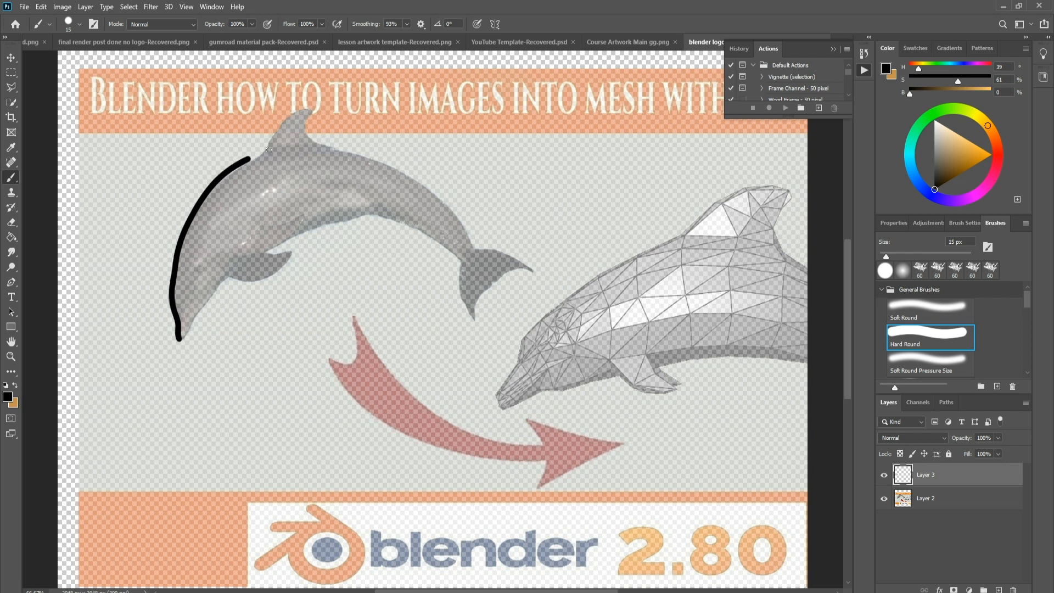
{"action": "left_click_drag", "start_coordinate": [269, 147], "coordinate": [319, 104]}
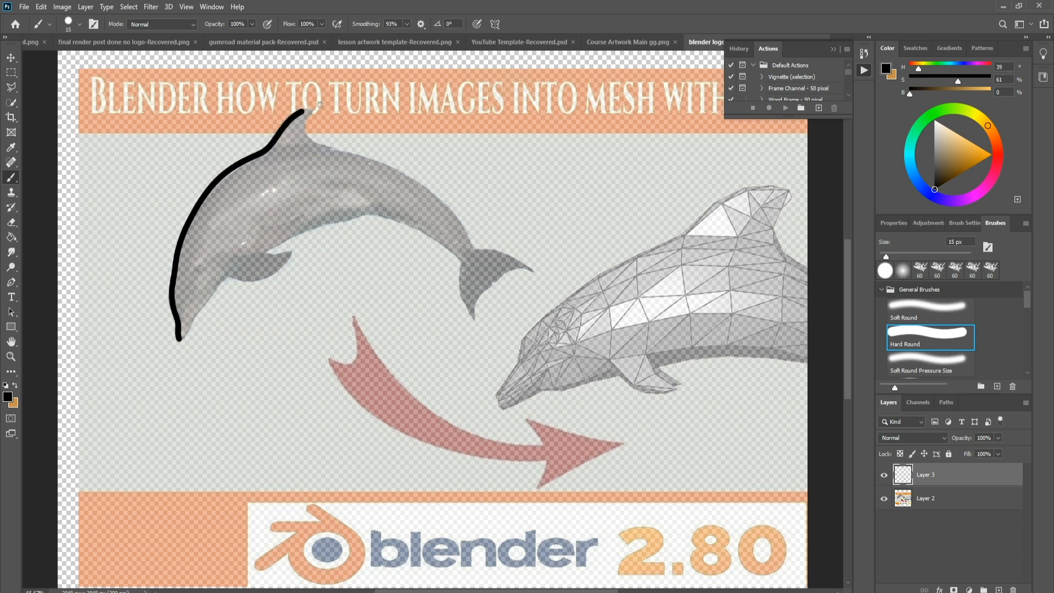
{"action": "left_click_drag", "start_coordinate": [321, 104], "coordinate": [317, 147]}
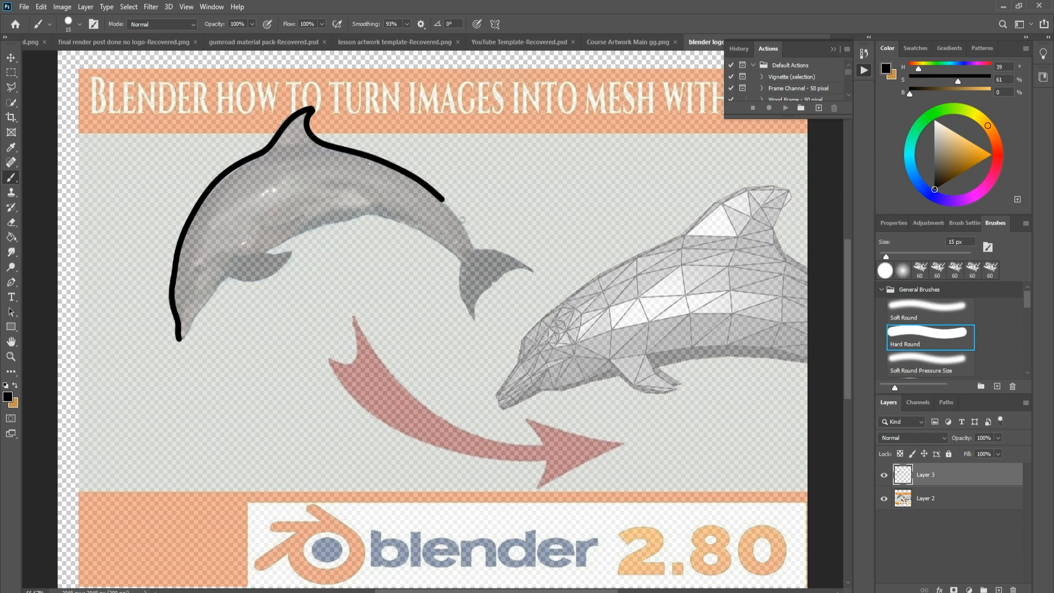
{"action": "left_click_drag", "start_coordinate": [434, 185], "coordinate": [485, 249]}
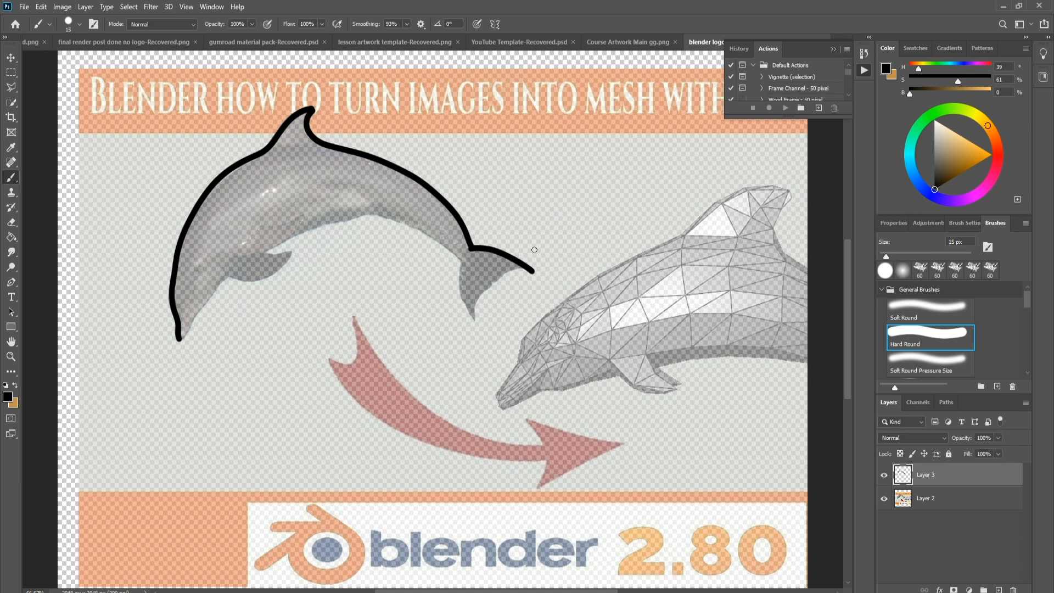
{"action": "left_click_drag", "start_coordinate": [534, 250], "coordinate": [494, 281]}
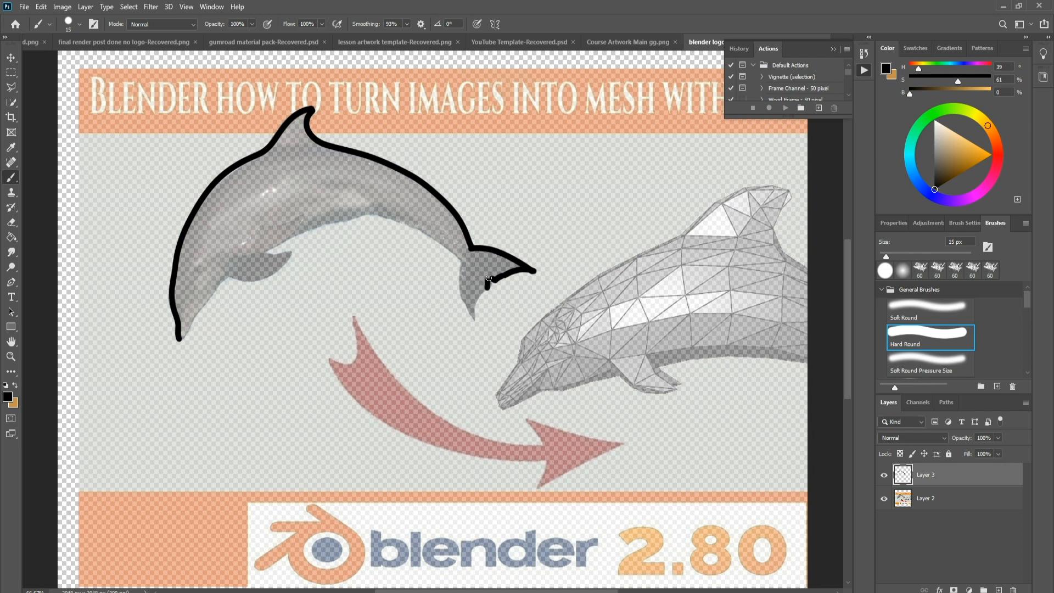
{"action": "left_click_drag", "start_coordinate": [489, 278], "coordinate": [472, 317]}
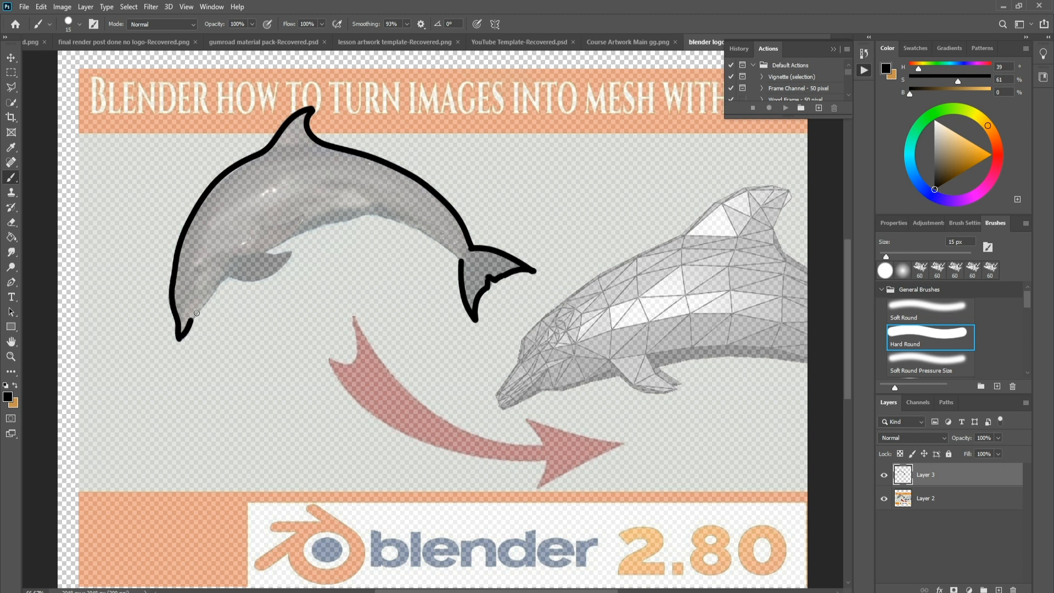
- Outline the pectoral fin and close the outline along the belly
{"action": "left_click_drag", "start_coordinate": [180, 339], "coordinate": [263, 278]}
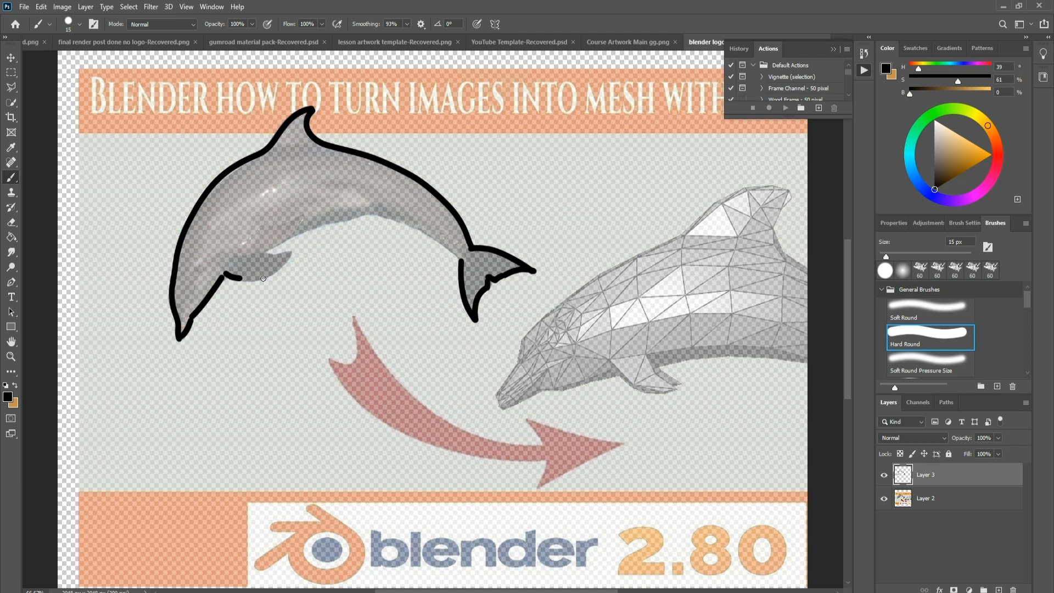
{"action": "left_click_drag", "start_coordinate": [262, 278], "coordinate": [257, 247]}
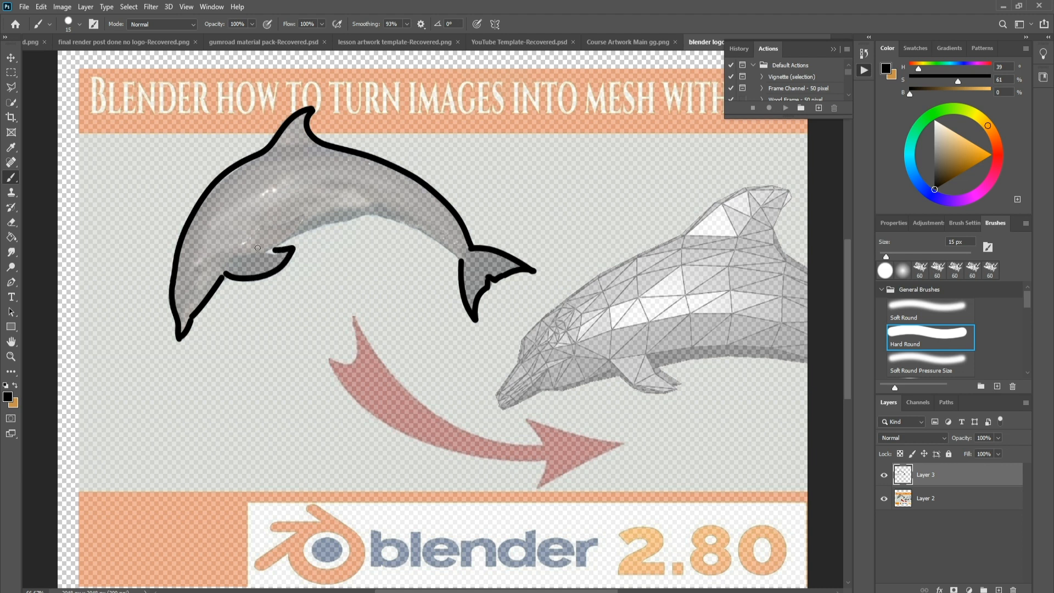
{"action": "left_click_drag", "start_coordinate": [257, 248], "coordinate": [318, 223]}
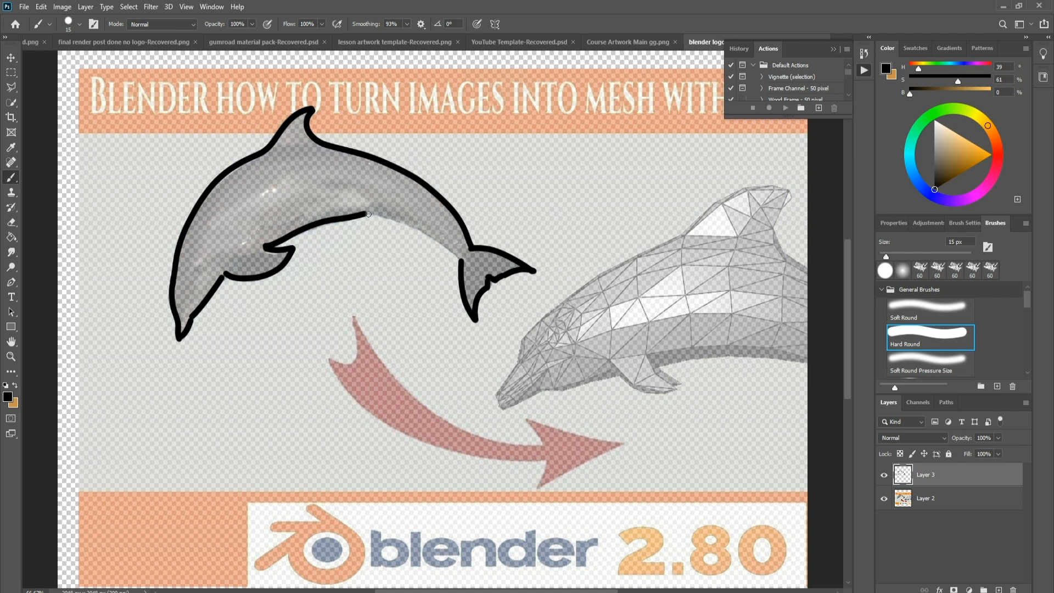
{"action": "left_click_drag", "start_coordinate": [364, 213], "coordinate": [471, 276]}
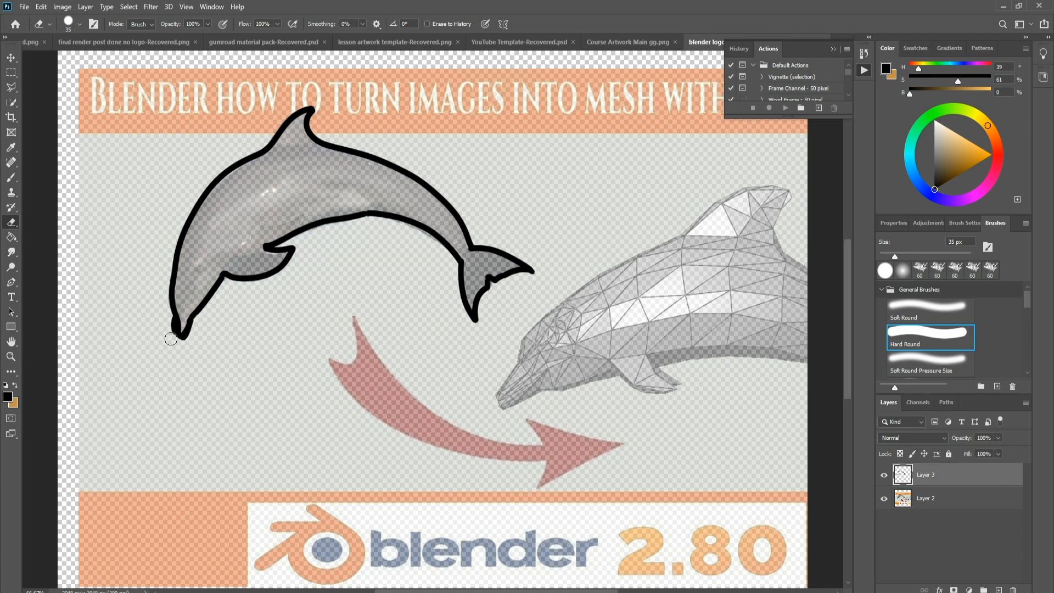
{"action": "mouse_move", "coordinate": [168, 330]}
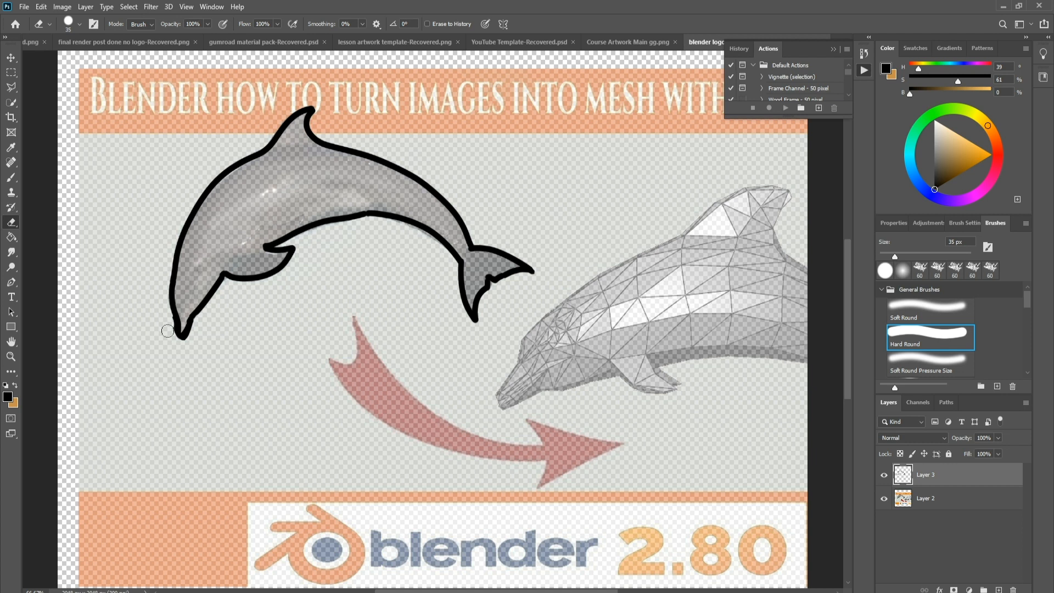
{"action": "mouse_move", "coordinate": [466, 194]}
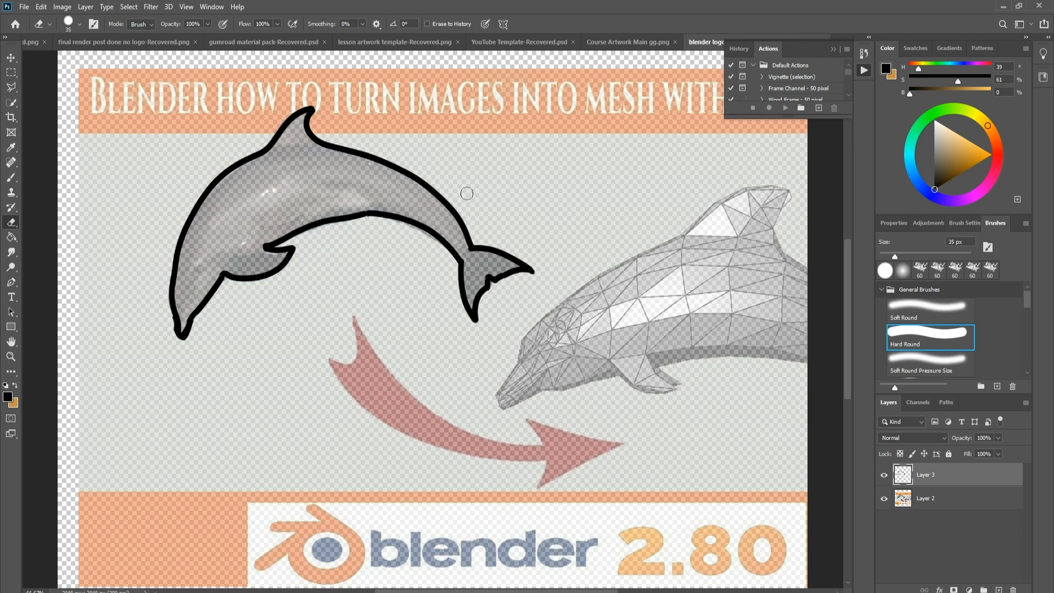
{"action": "mouse_move", "coordinate": [476, 332]}
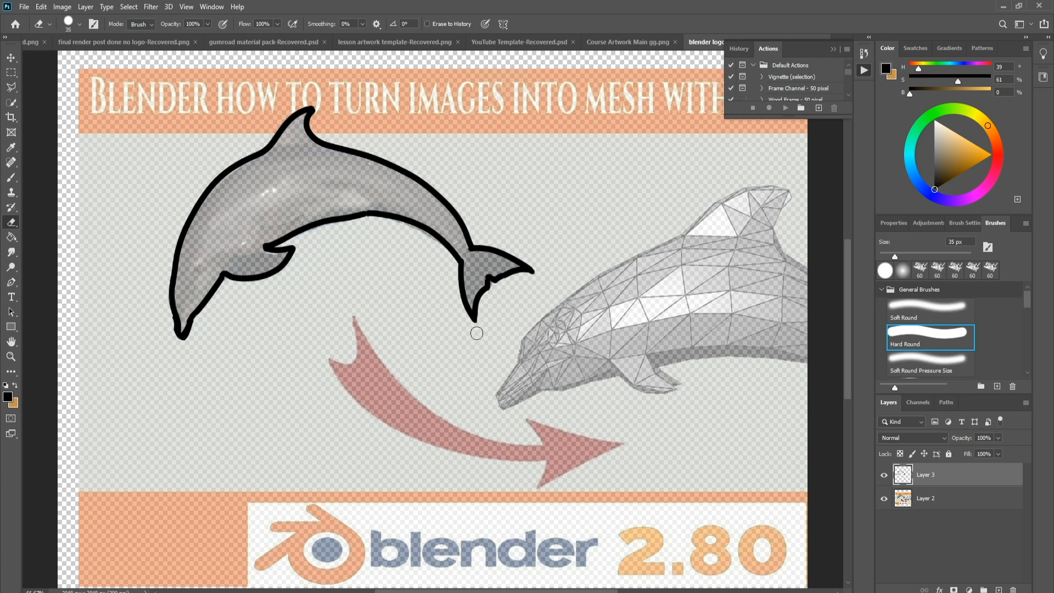
{"action": "mouse_move", "coordinate": [553, 235]}
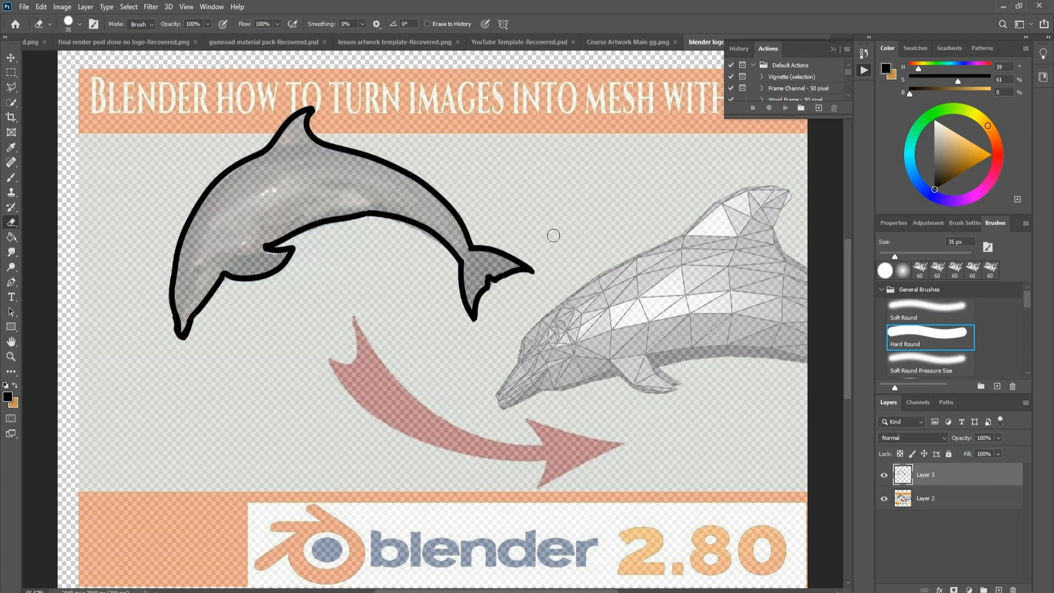
{"action": "mouse_move", "coordinate": [205, 287]}
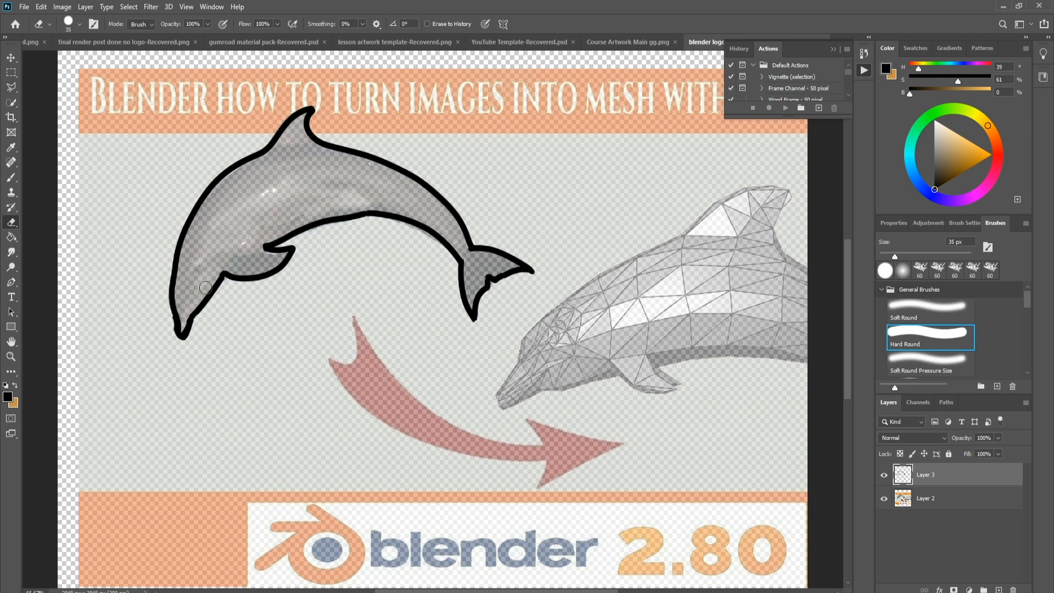
{"action": "mouse_move", "coordinate": [25, 240]}
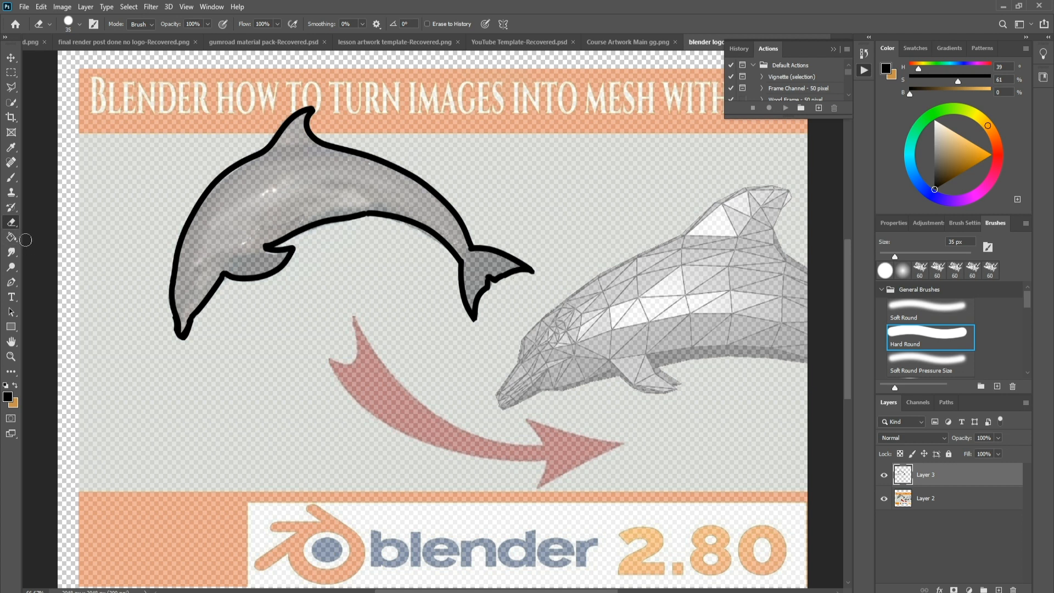
- Paint Bucket fill the inside of the dolphin outline with black
{"action": "left_click", "coordinate": [11, 238]}
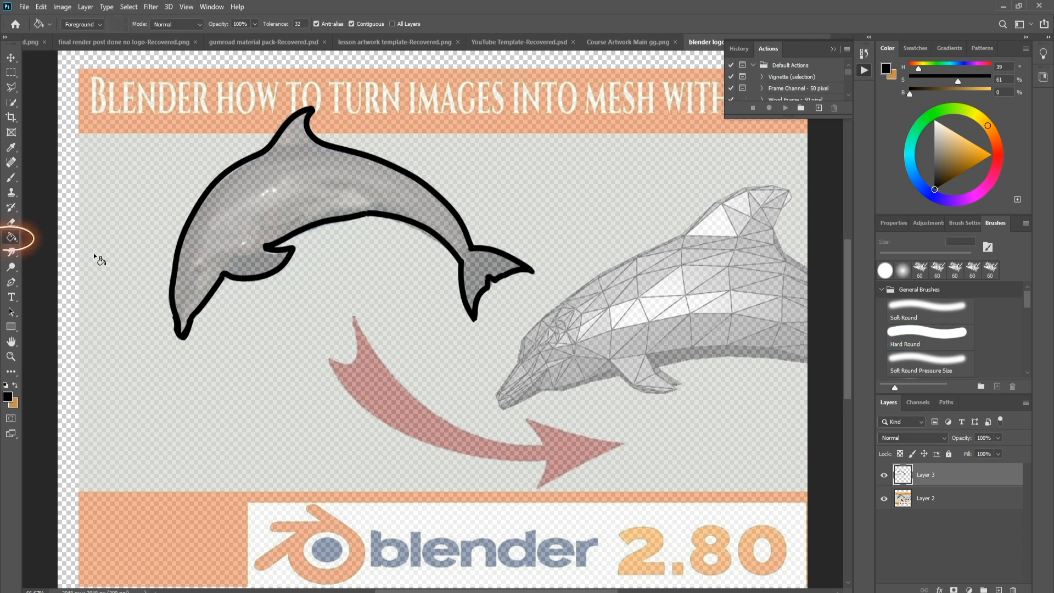
{"action": "left_click", "coordinate": [292, 188]}
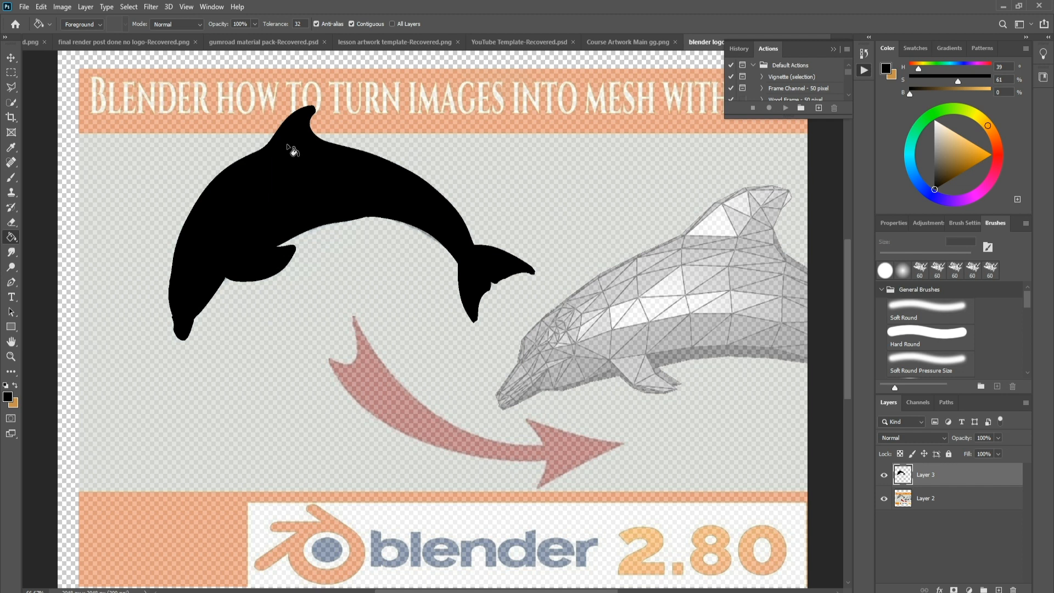
{"action": "mouse_move", "coordinate": [316, 251]}
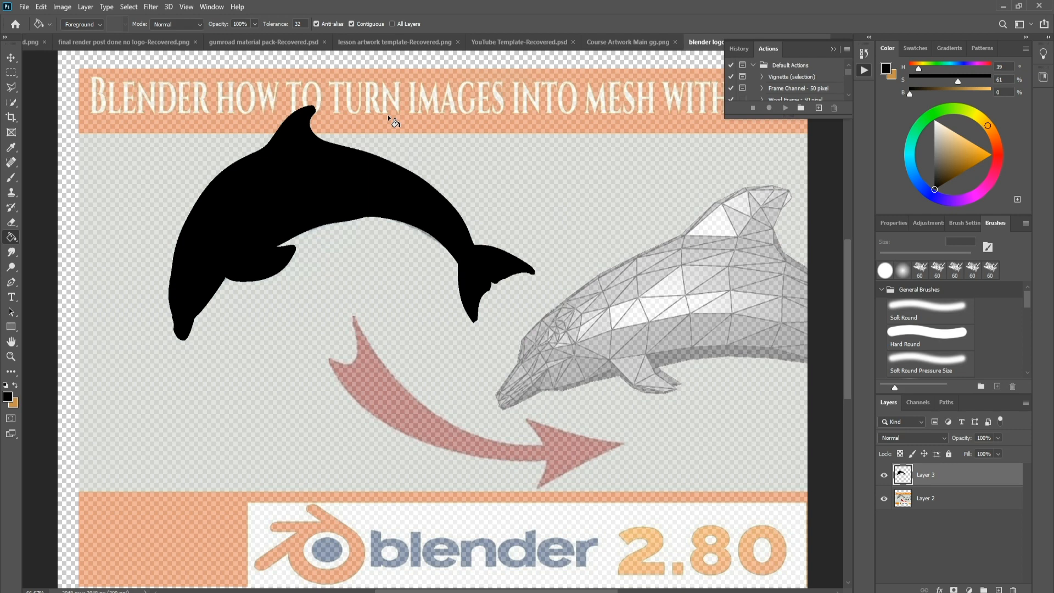
{"action": "mouse_move", "coordinate": [751, 463]}
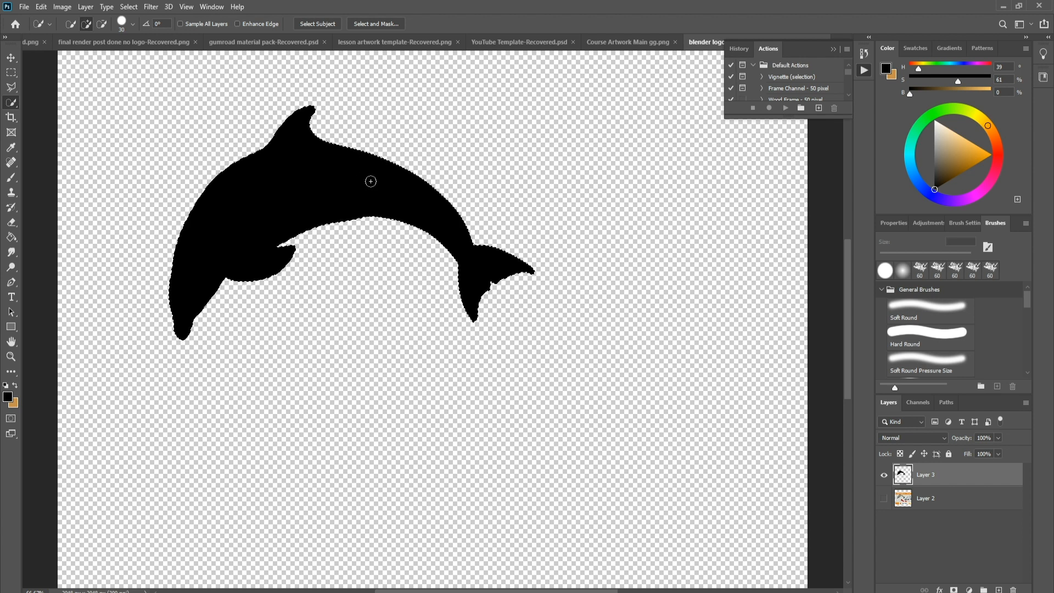
- Convert the dolphin selection into a work path with 2.0 pixel tolerance
{"action": "right_click", "coordinate": [370, 181]}
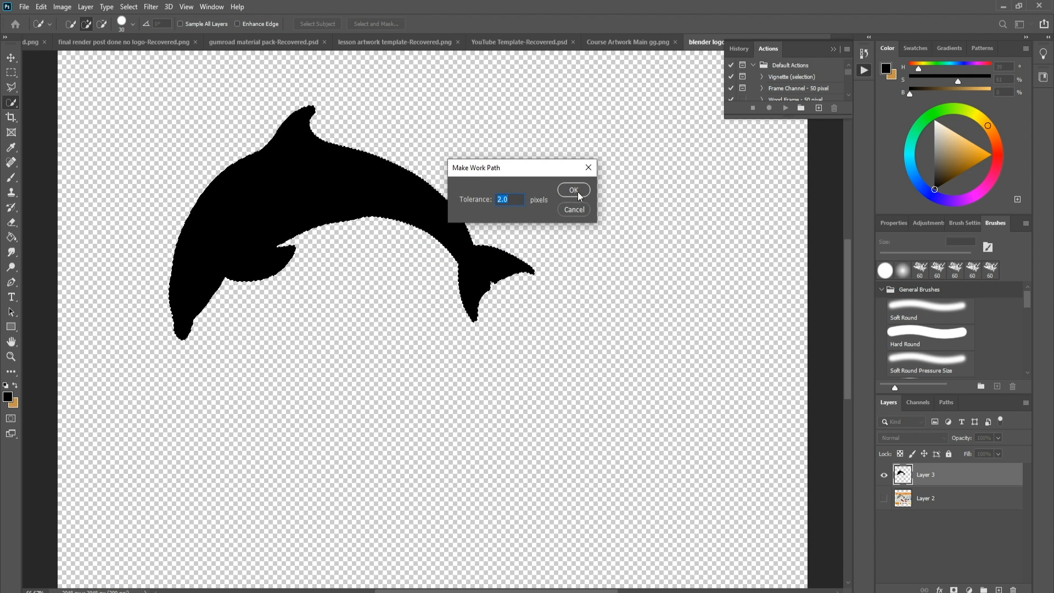
{"action": "left_click", "coordinate": [574, 189]}
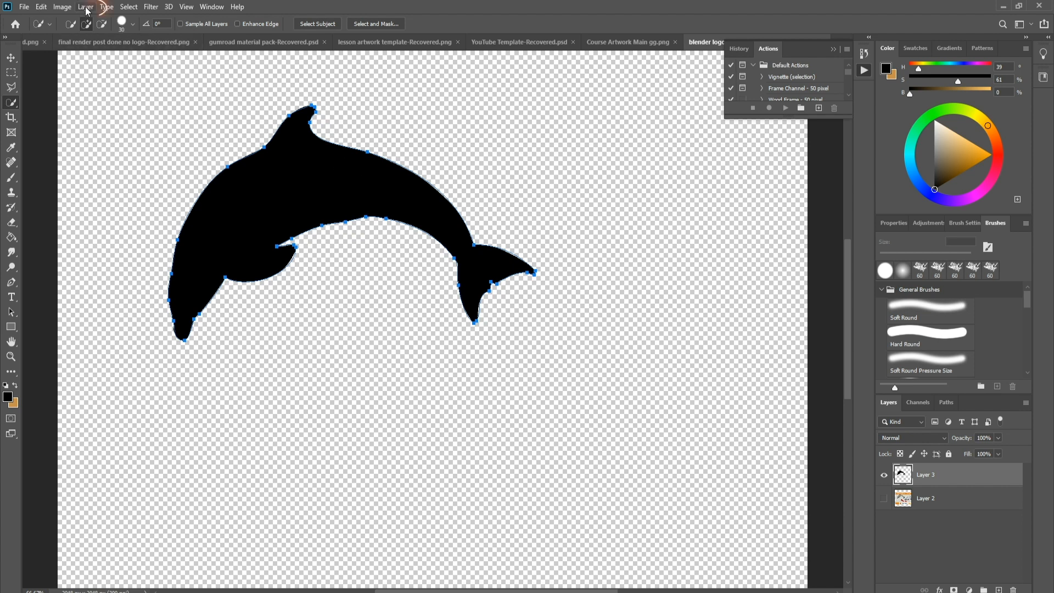
- Add a Solid Color fill layer, Color Fill 1, from the Layer menu
{"action": "left_click", "coordinate": [85, 7]}
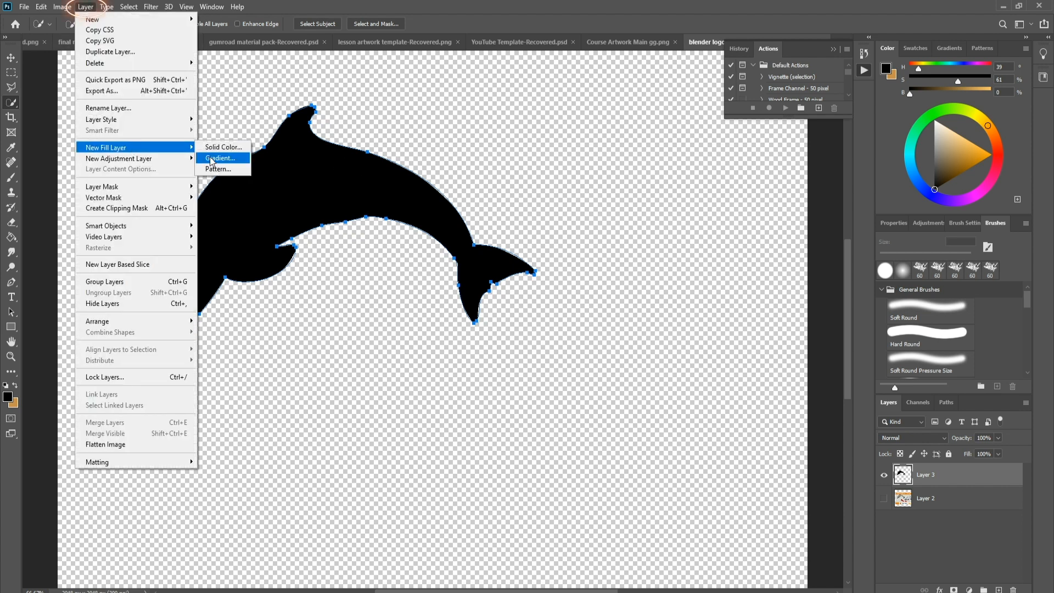
{"action": "left_click", "coordinate": [222, 147]}
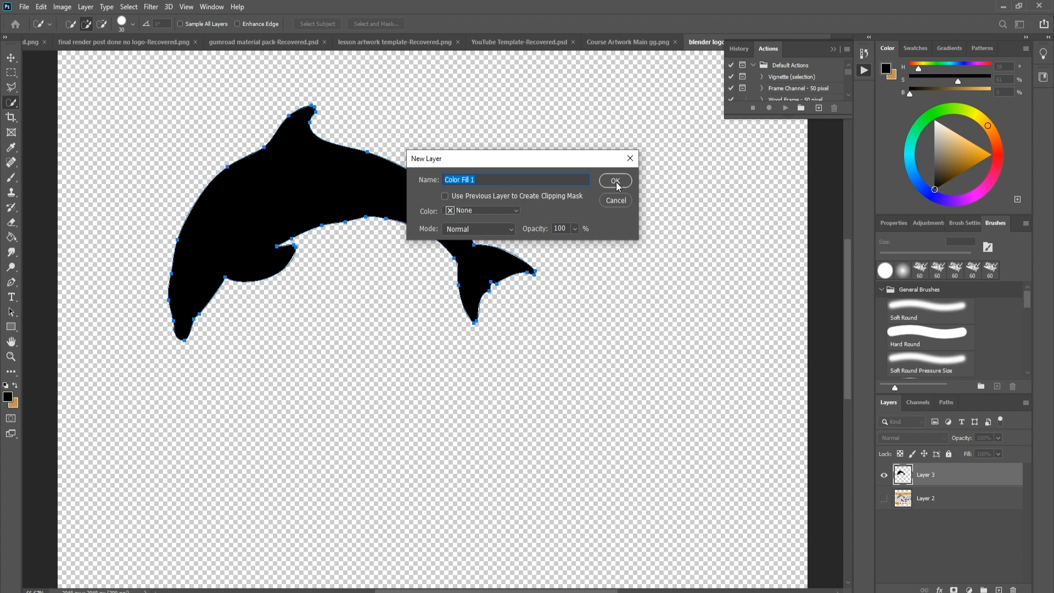
{"action": "left_click", "coordinate": [613, 181]}
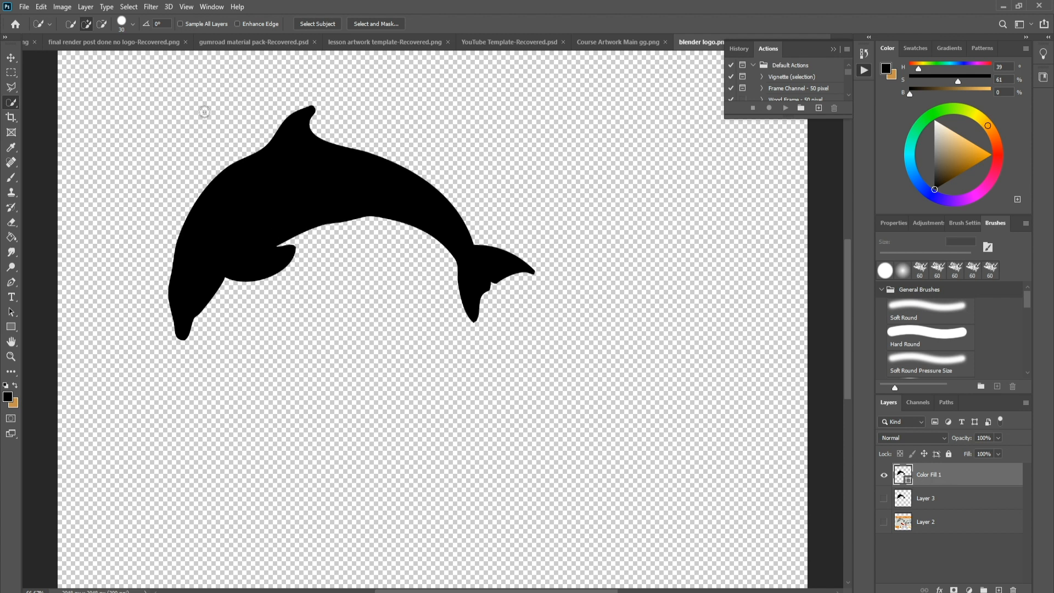
- Open Export As for the dolphin image with SVG format at 2048×2048 px
{"action": "left_click", "coordinate": [24, 6]}
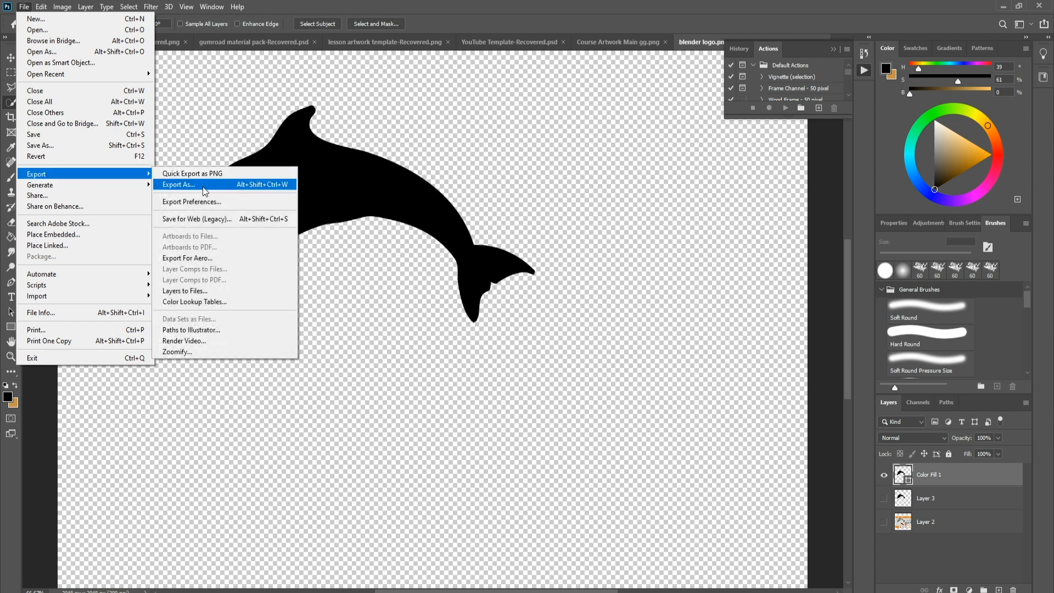
{"action": "left_click", "coordinate": [179, 185]}
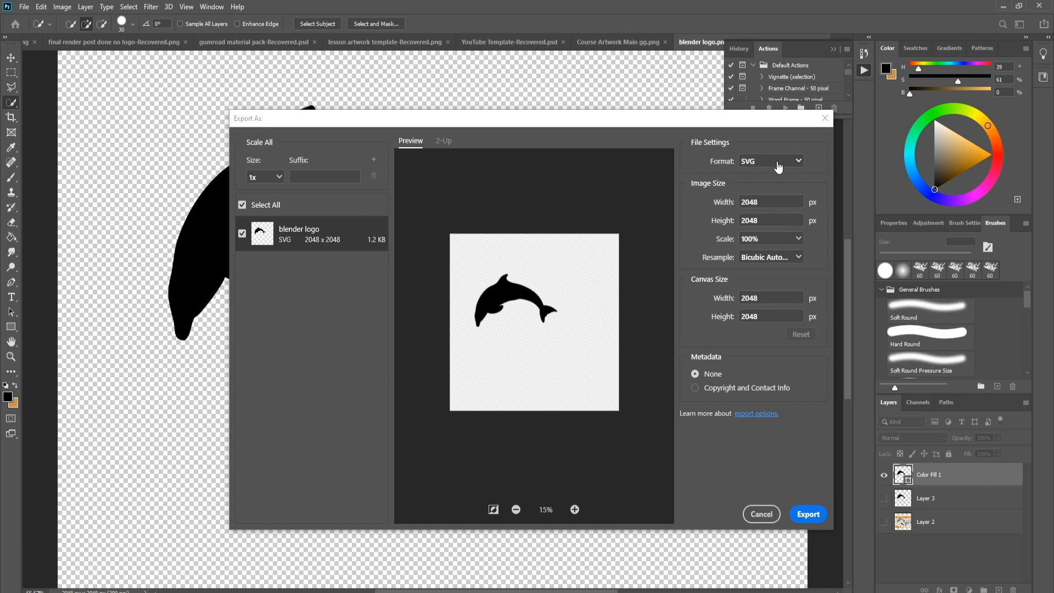
{"action": "mouse_move", "coordinate": [779, 203]}
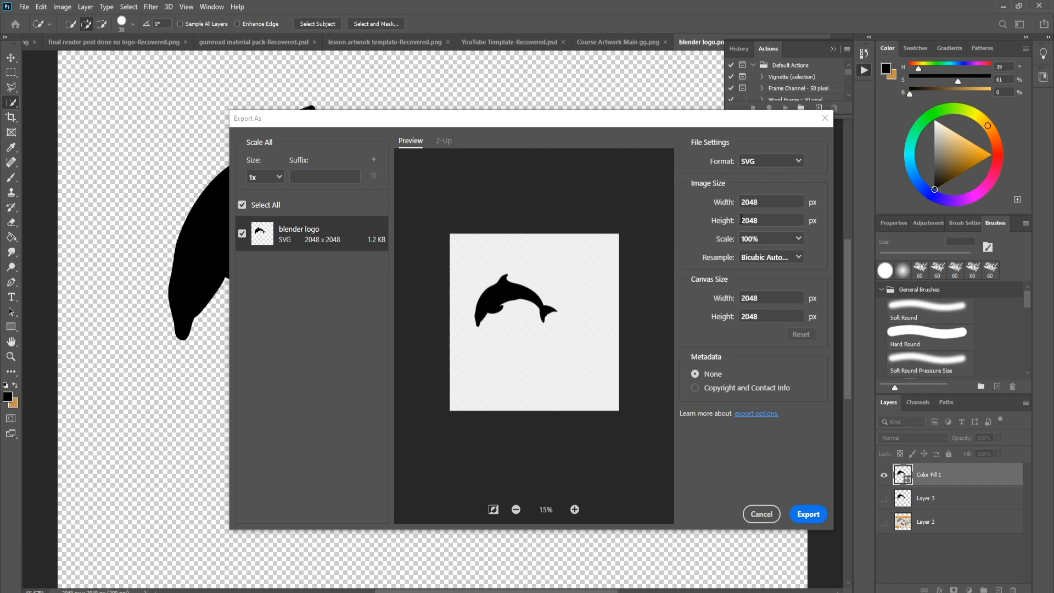
{"action": "mouse_move", "coordinate": [815, 231]}
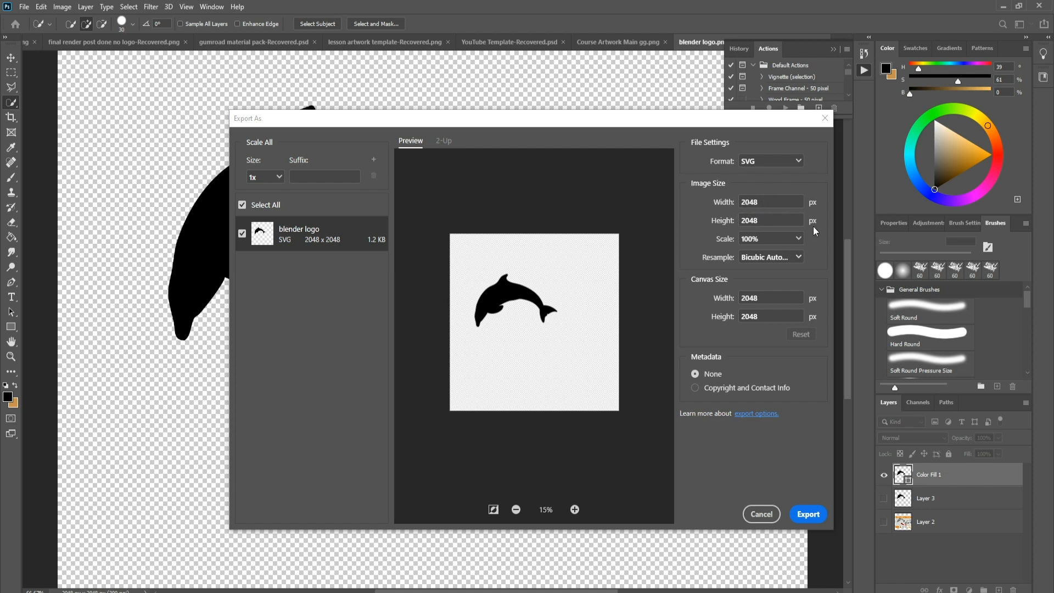
{"action": "mouse_move", "coordinate": [685, 214]}
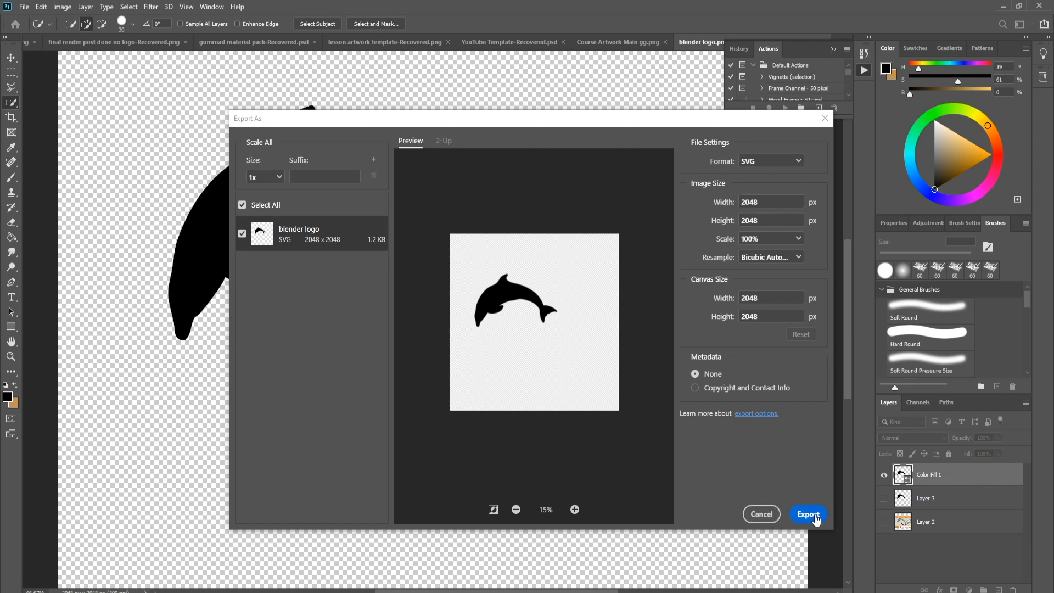
- Export the SVG to the Desktop under the name 'dolphin'
{"action": "left_click", "coordinate": [809, 514]}
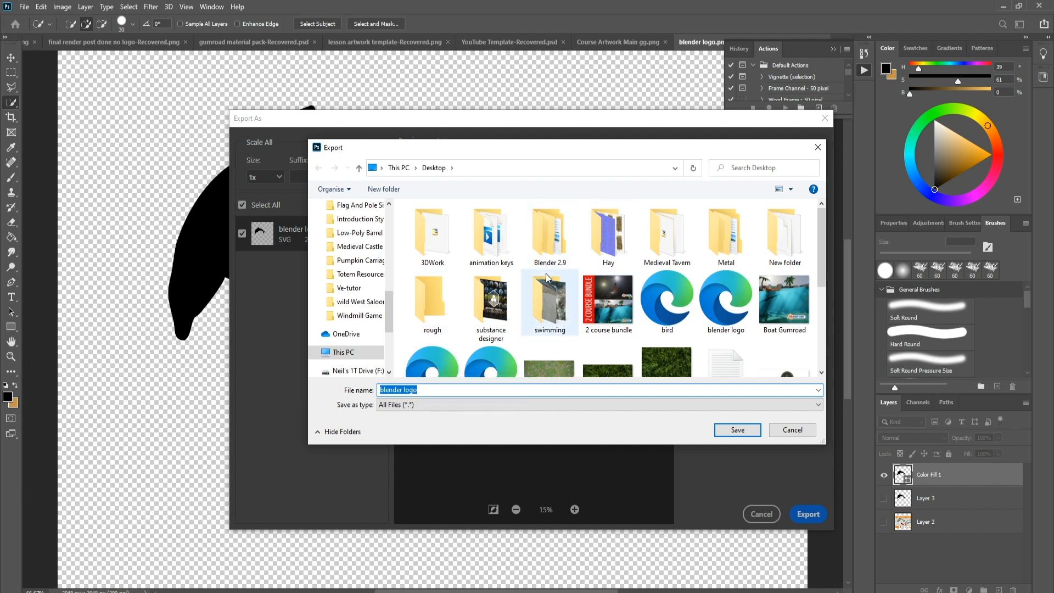
{"action": "type", "text": "dolphin"}
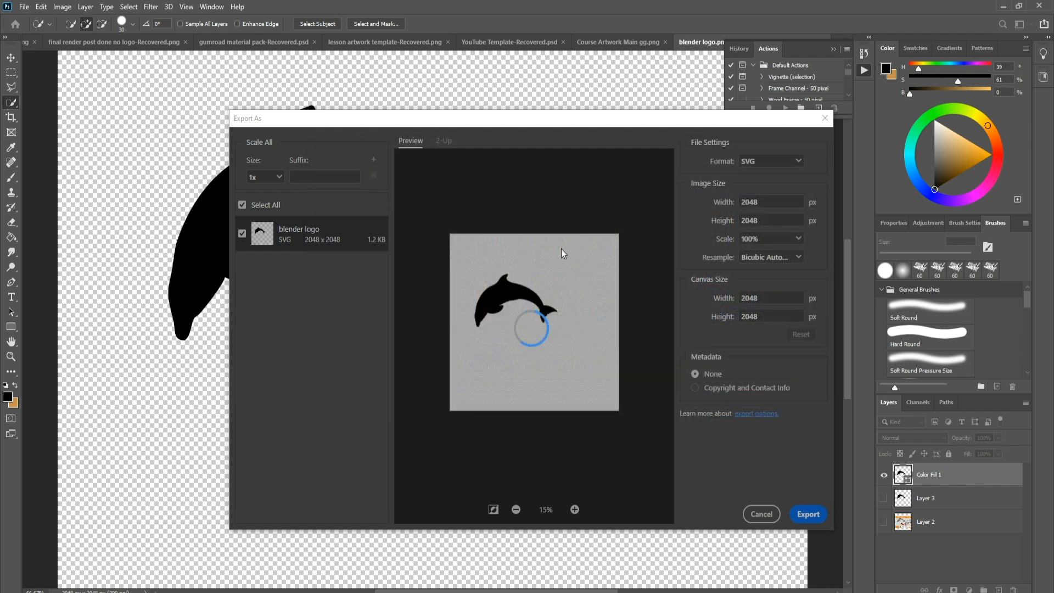
{"action": "left_click", "coordinate": [808, 514]}
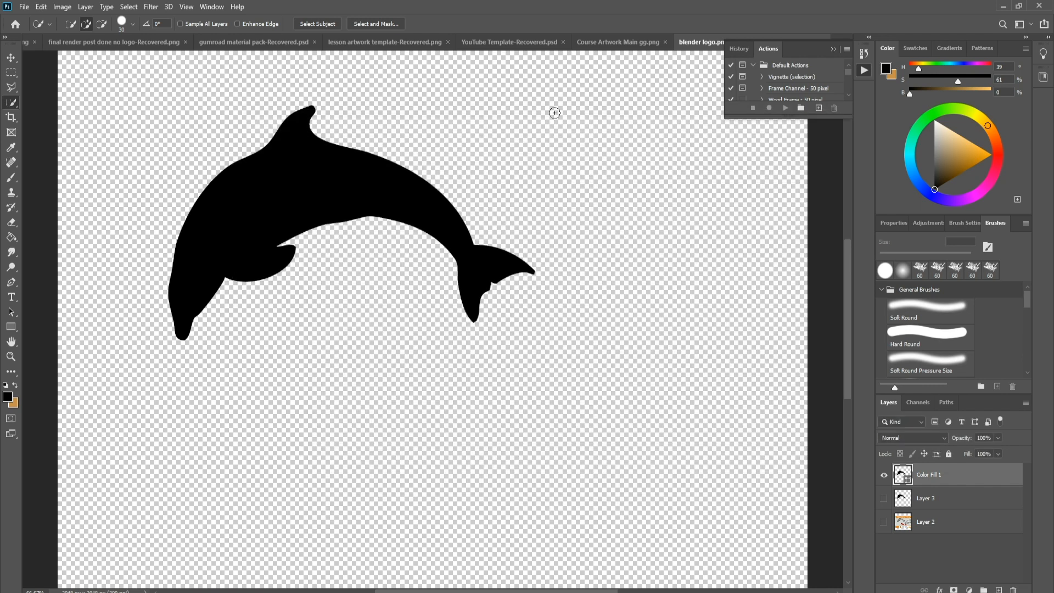
{"action": "mouse_move", "coordinate": [811, 37]}
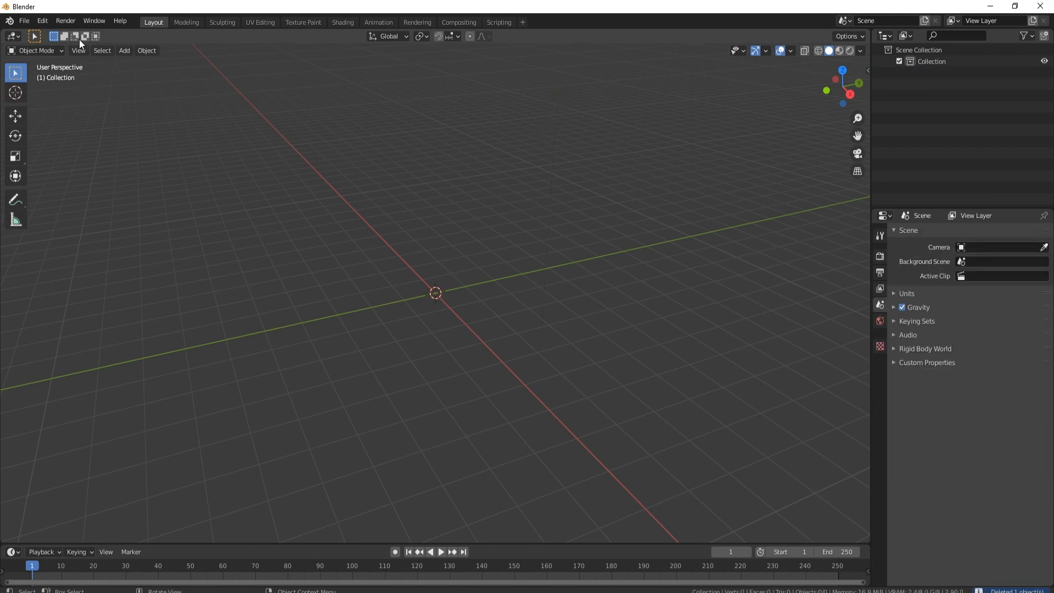
{"action": "left_click", "coordinate": [42, 21]}
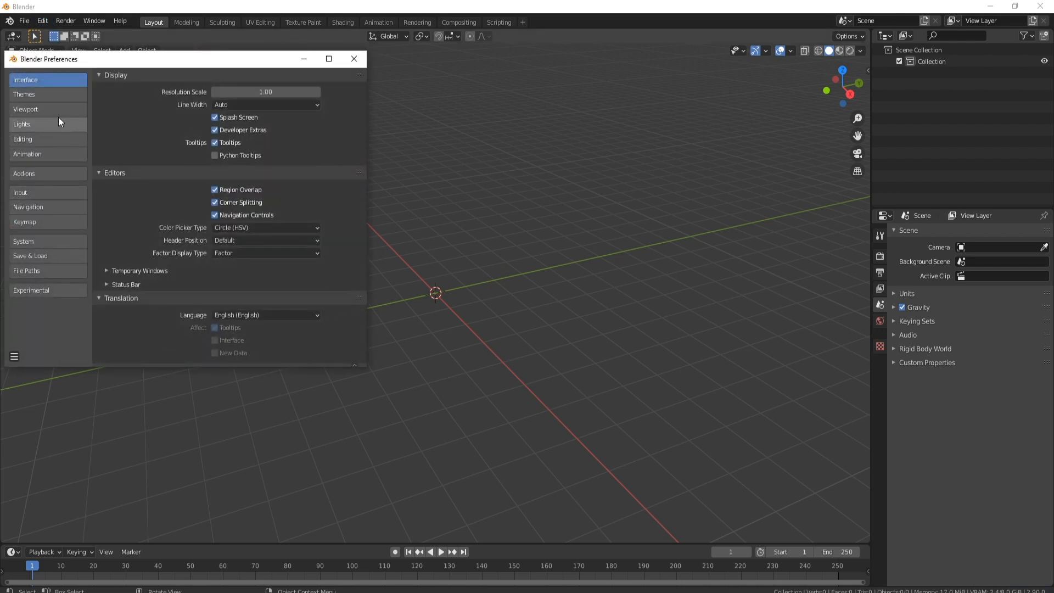
{"action": "left_click", "coordinate": [24, 173]}
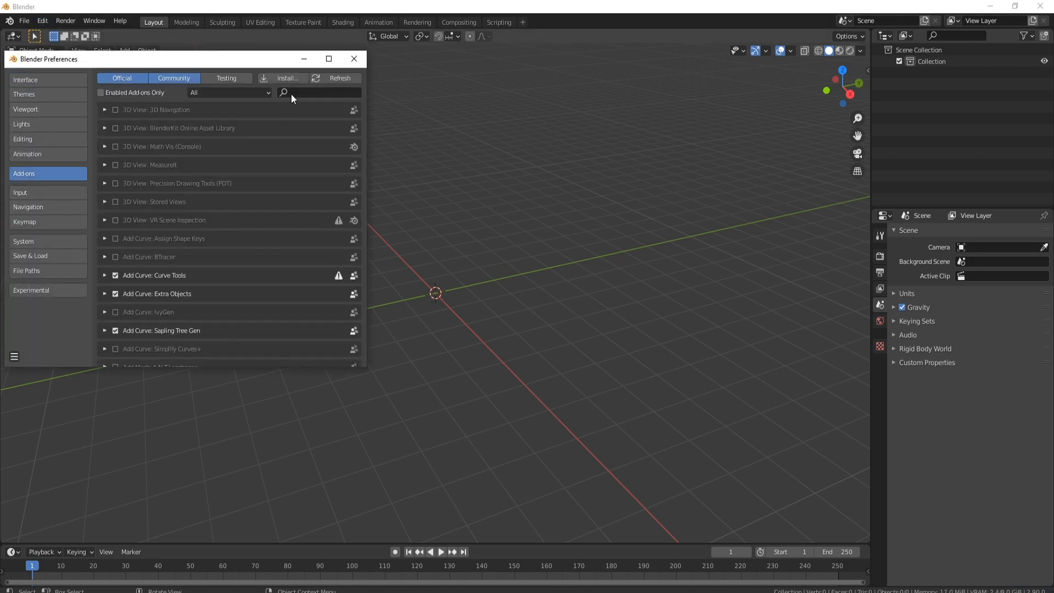
{"action": "type", "text": "scal"}
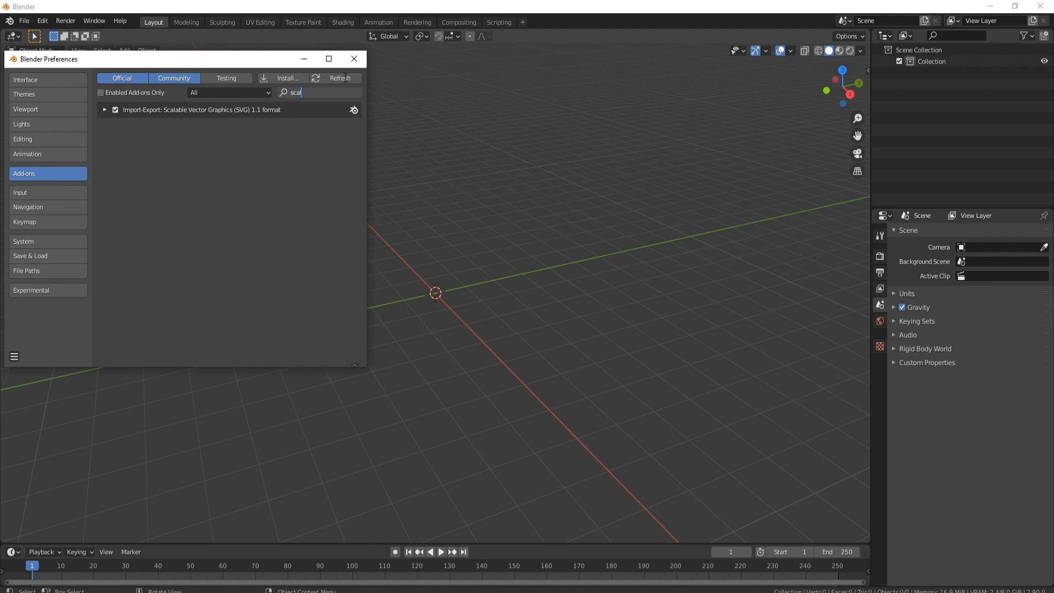
{"action": "left_click", "coordinate": [354, 59]}
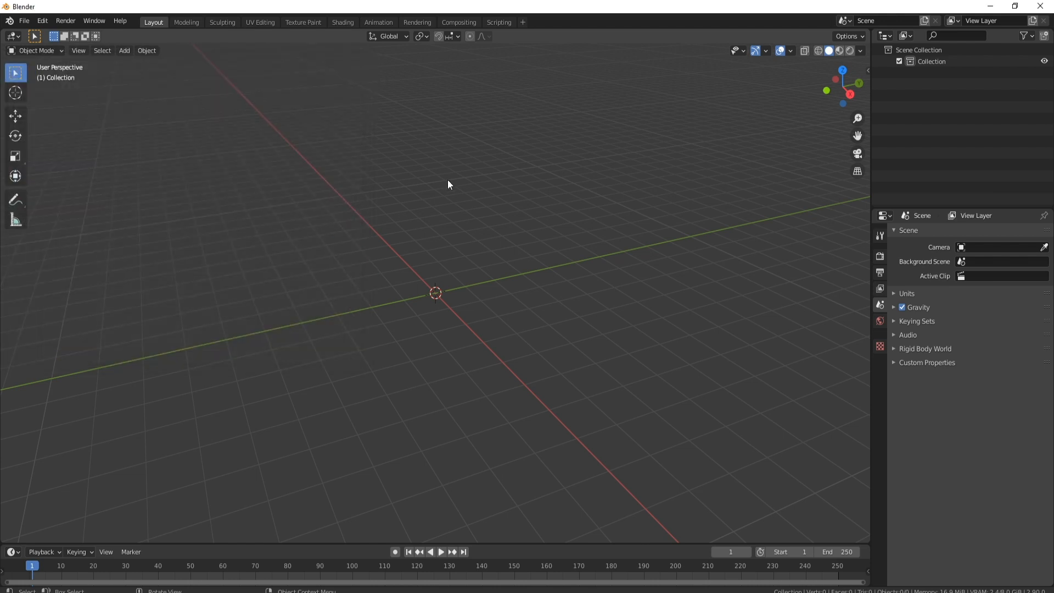
{"action": "mouse_move", "coordinate": [442, 294]}
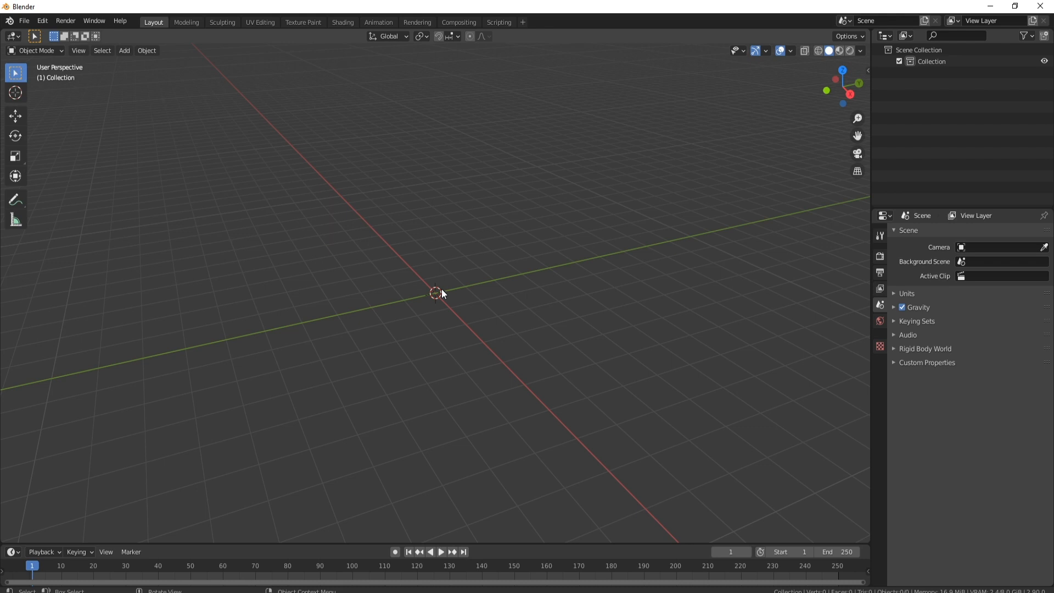
- Import Scalable Vector Graphics and pick dolphin 2.svg from the Desktop
{"action": "left_click", "coordinate": [24, 21]}
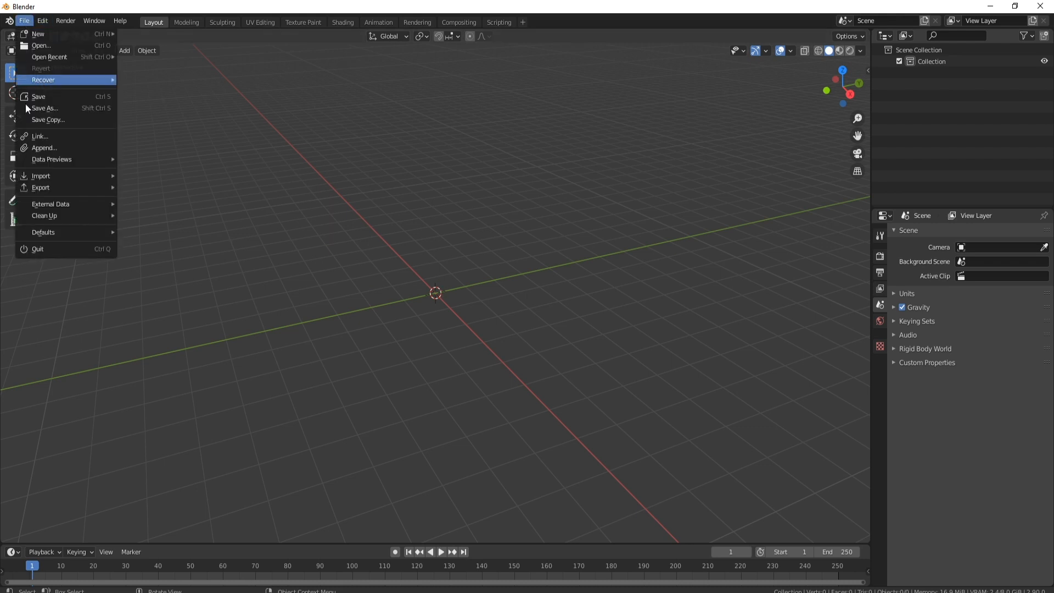
{"action": "mouse_move", "coordinate": [40, 176]}
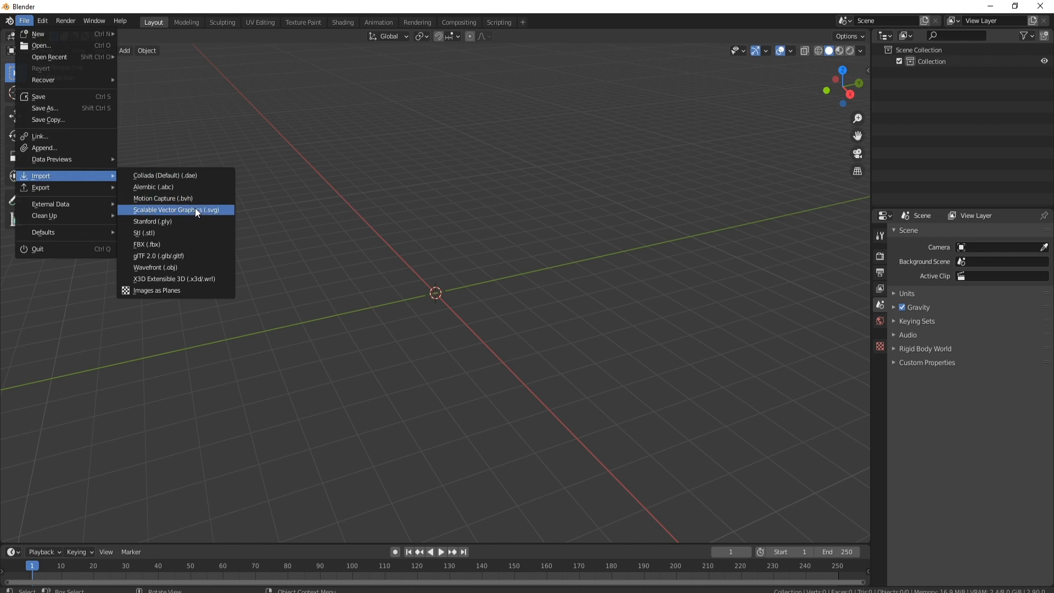
{"action": "mouse_move", "coordinate": [177, 209]}
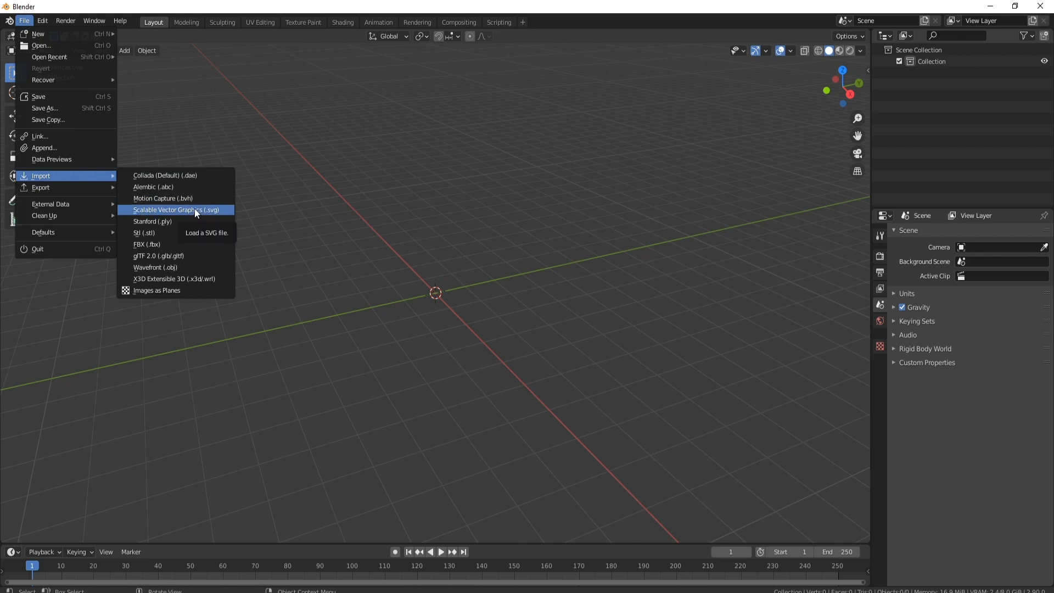
{"action": "left_click", "coordinate": [176, 210]}
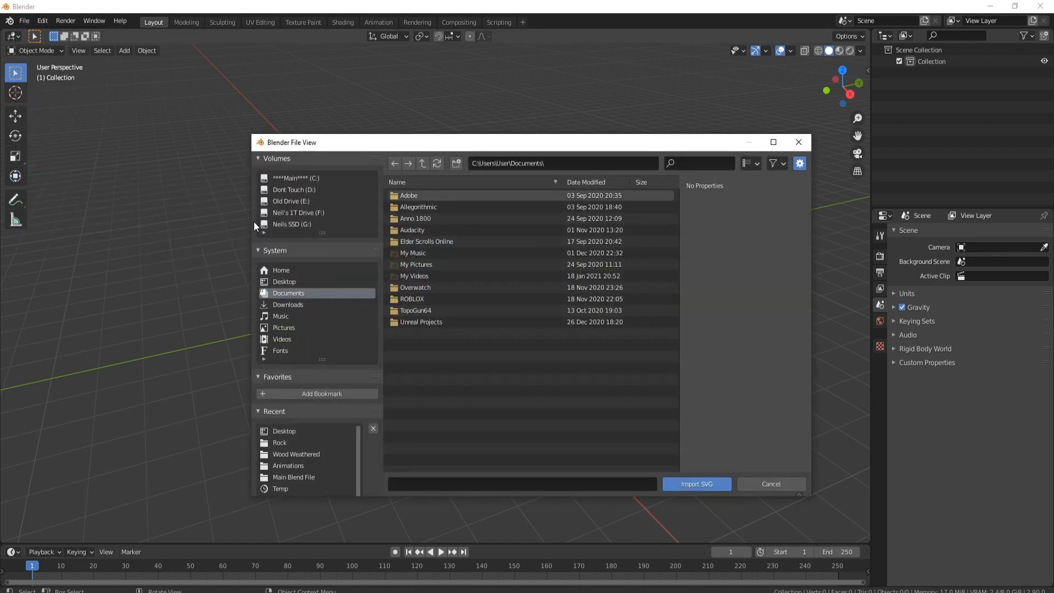
{"action": "left_click", "coordinate": [283, 281]}
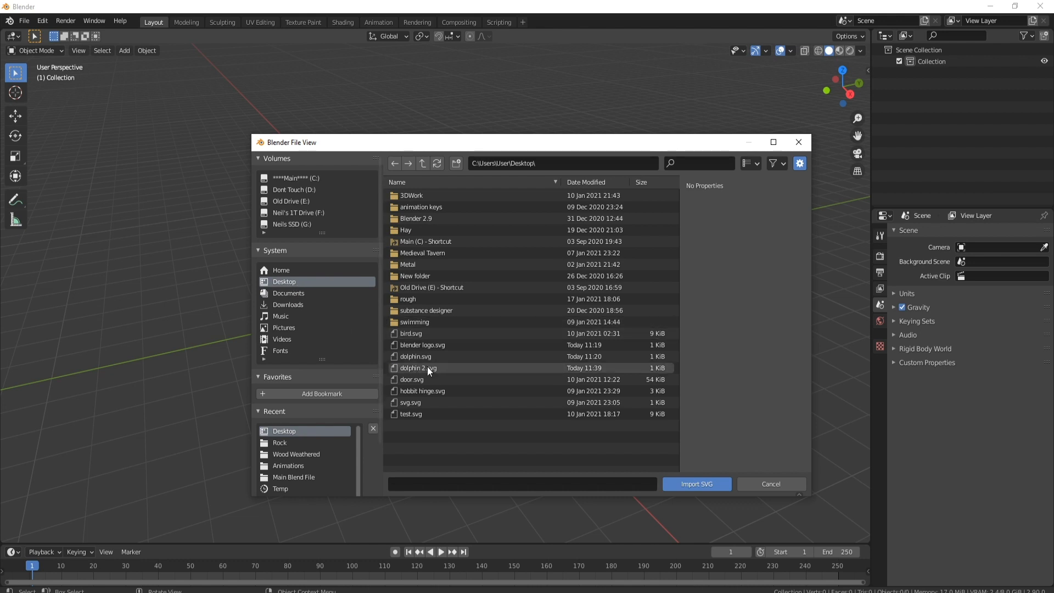
{"action": "left_click", "coordinate": [696, 485]}
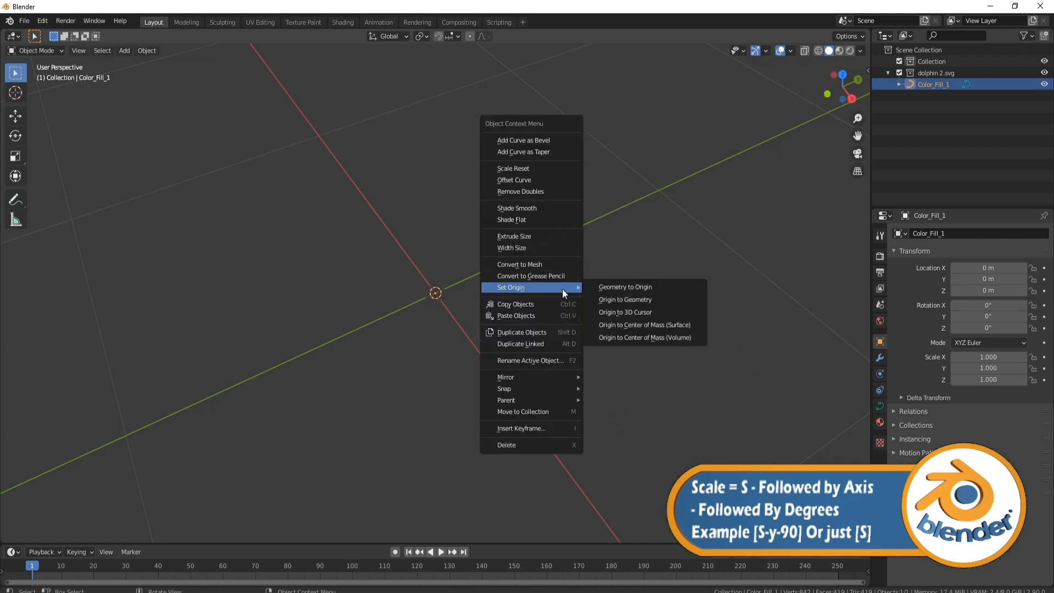
- Set the dolphin curve's origin to its geometry
{"action": "left_click", "coordinate": [623, 287]}
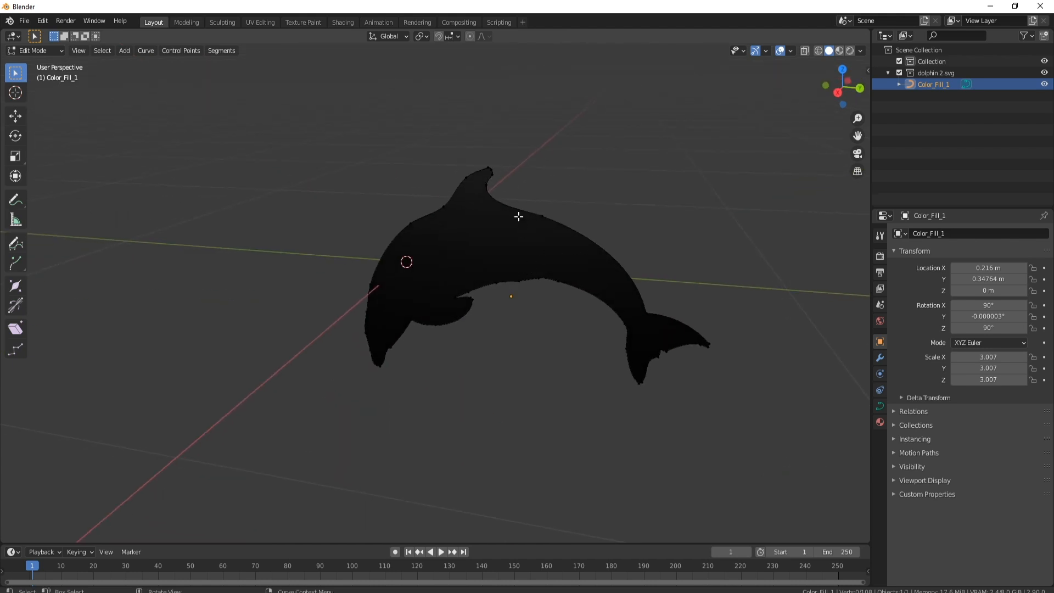
{"action": "mouse_move", "coordinate": [527, 265]}
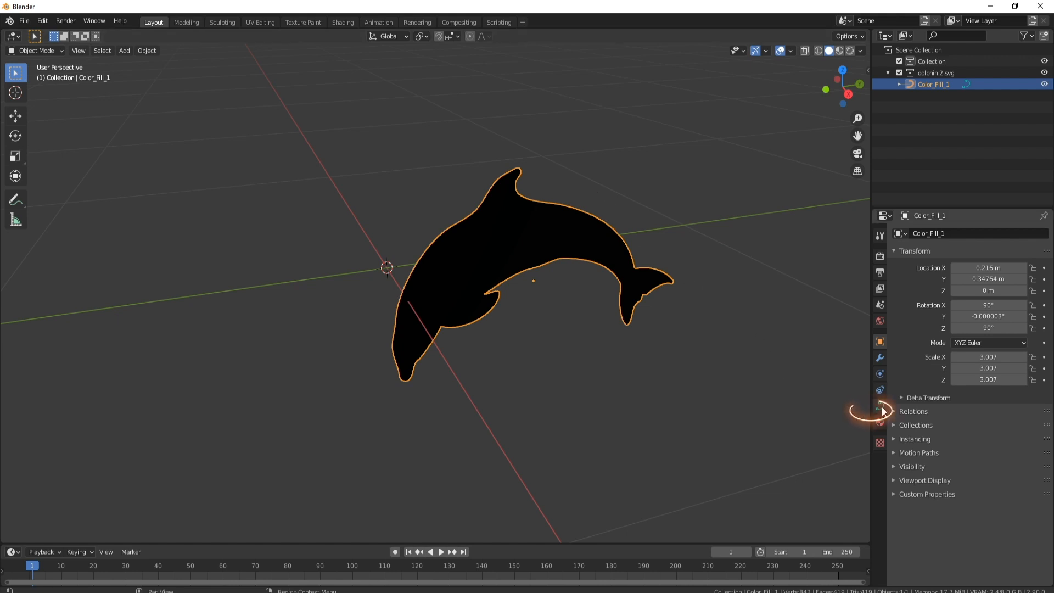
- Set the curve's Geometry Extrude value to 0.005 m in Object Data Properties
{"action": "left_click", "coordinate": [880, 404]}
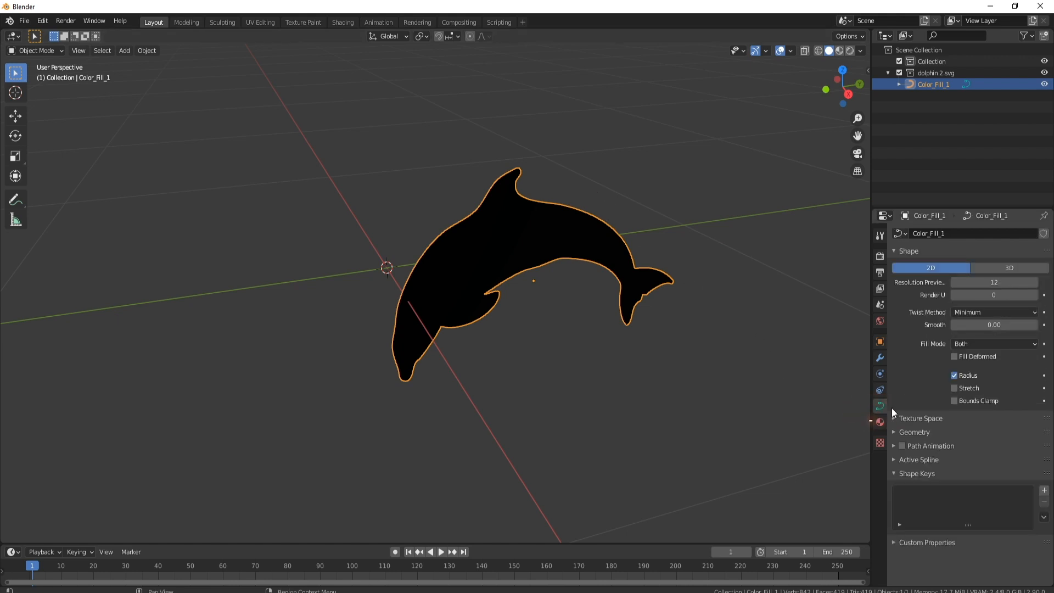
{"action": "left_click", "coordinate": [895, 432]}
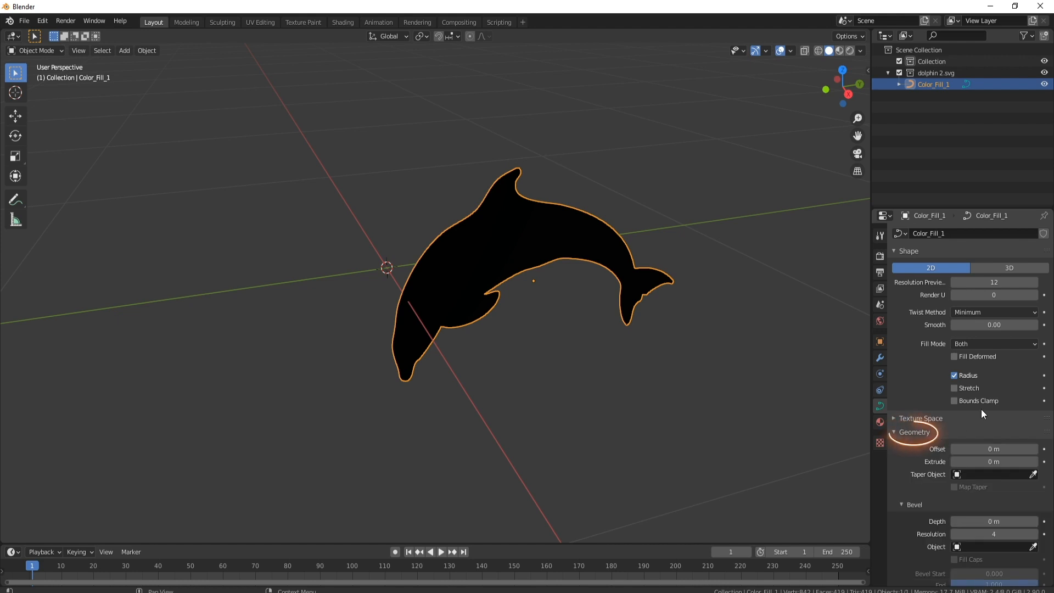
{"action": "mouse_move", "coordinate": [994, 461]}
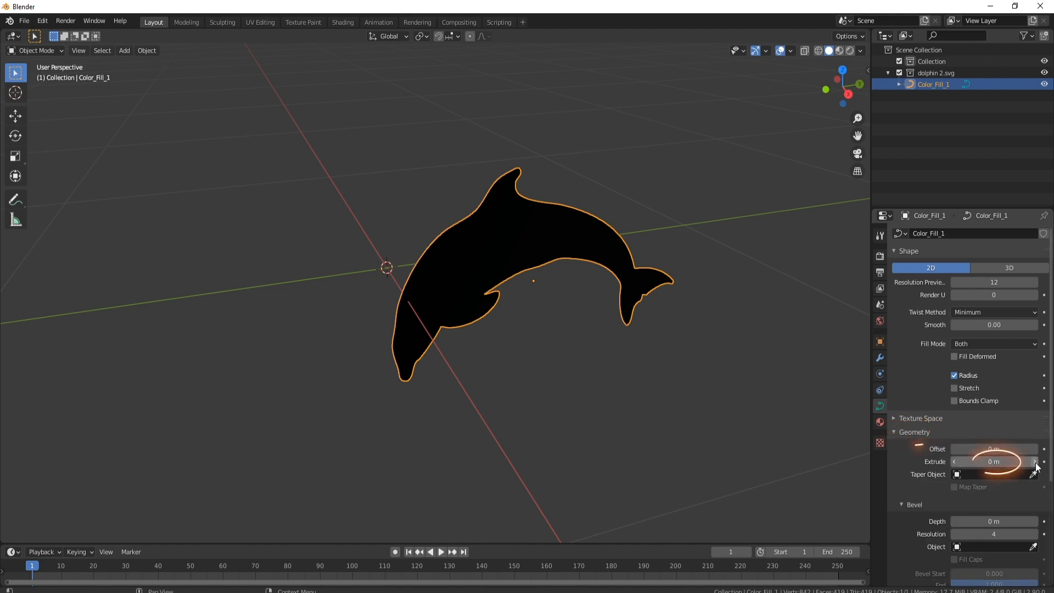
{"action": "left_click_drag", "start_coordinate": [994, 461], "coordinate": [1001, 461]}
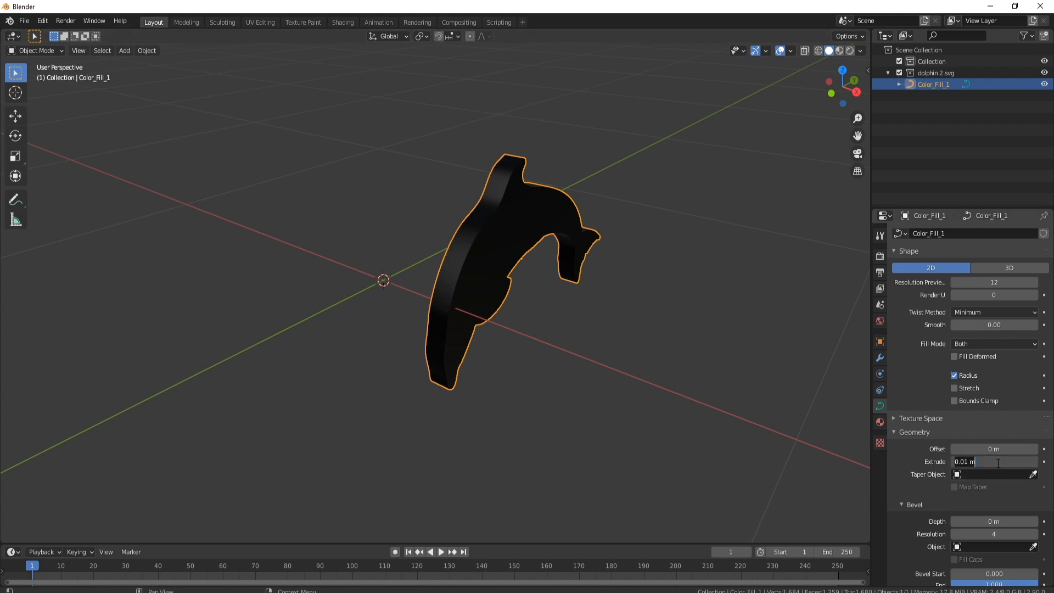
{"action": "type", "text": "0.005"}
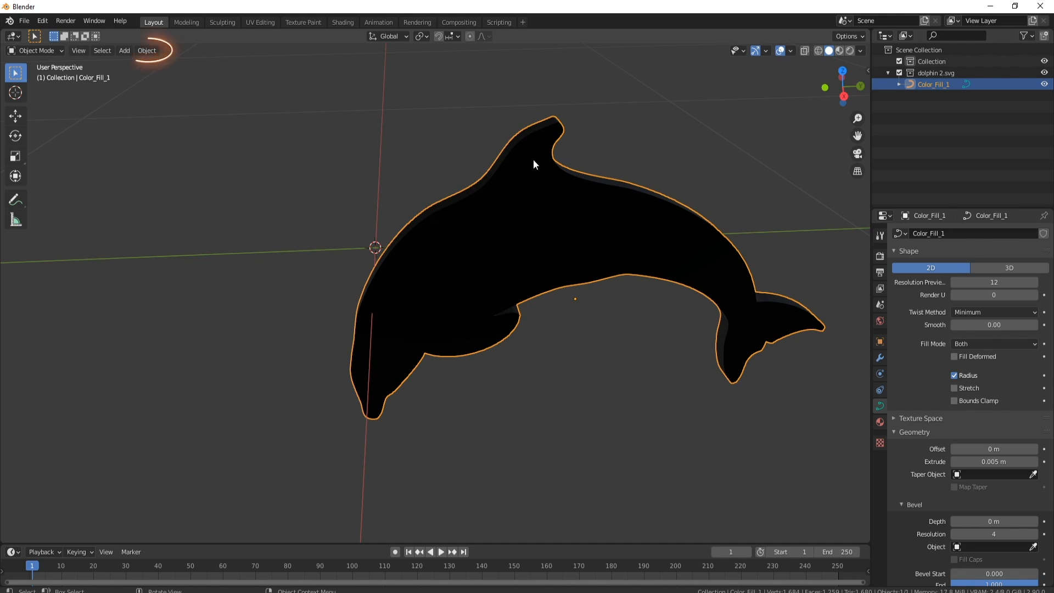
- Convert the dolphin curve to a mesh via Object > Convert, then enter Edit Mode
{"action": "left_click", "coordinate": [146, 50]}
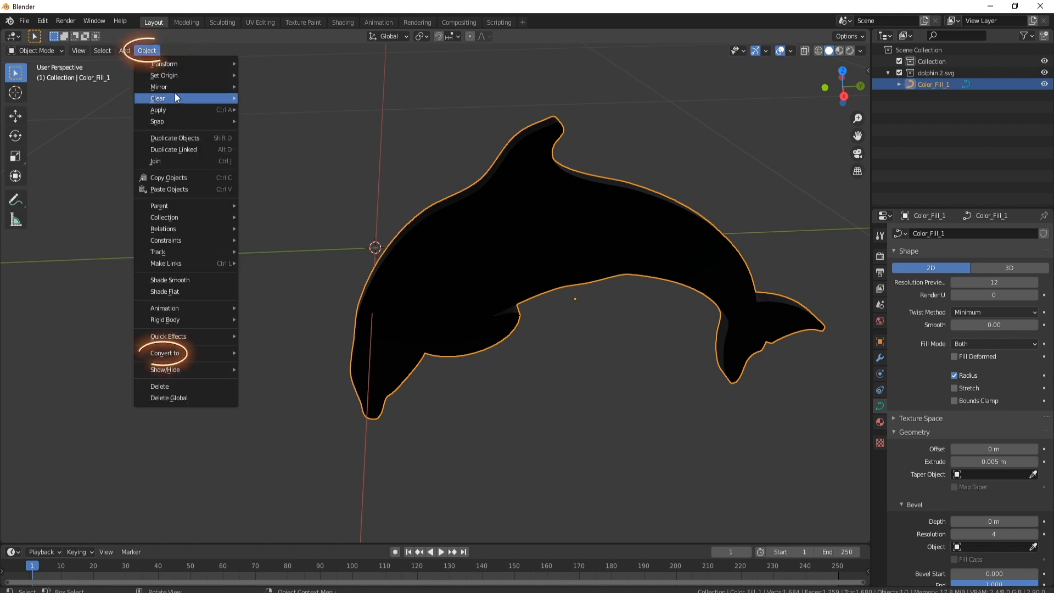
{"action": "mouse_move", "coordinate": [165, 352]}
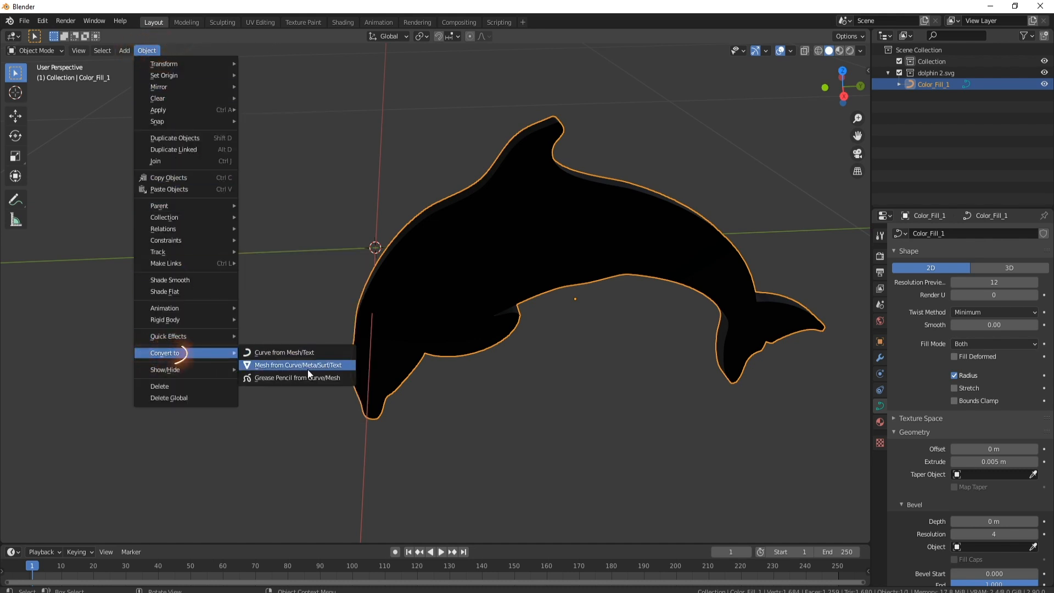
{"action": "left_click", "coordinate": [296, 365]}
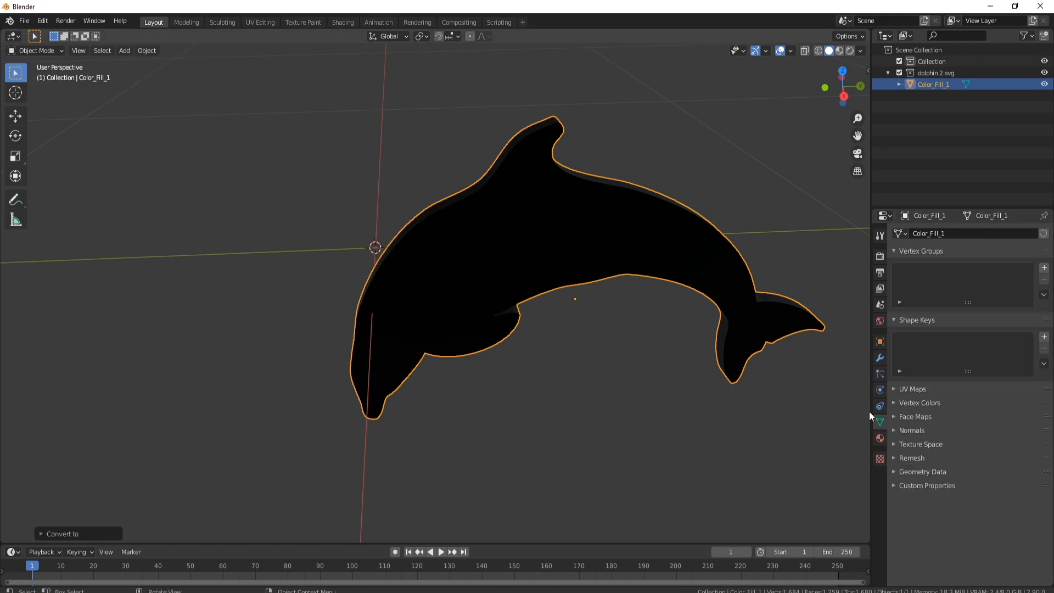
{"action": "key", "text": "Tab"}
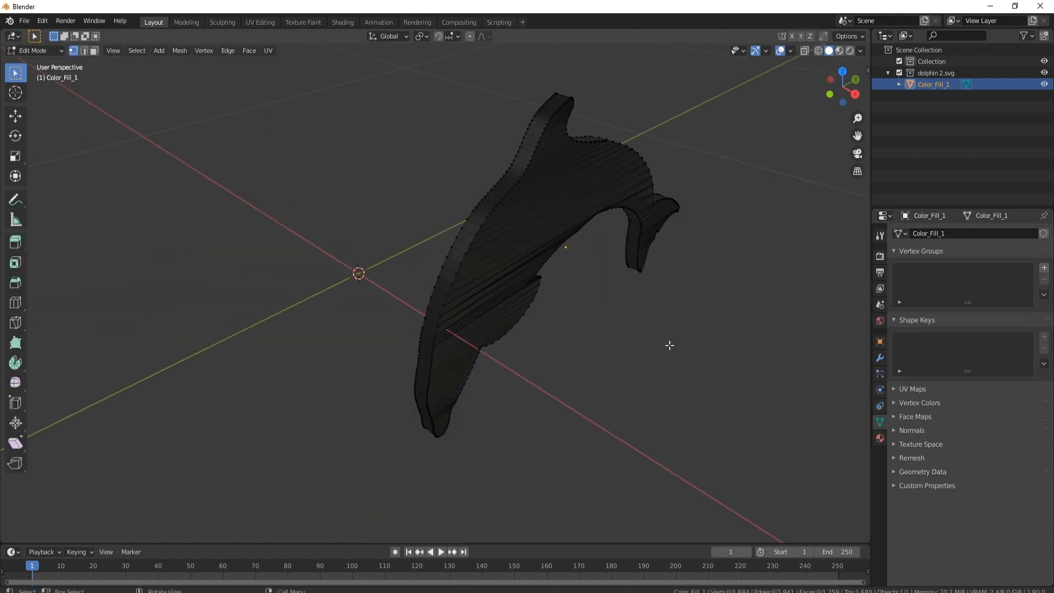